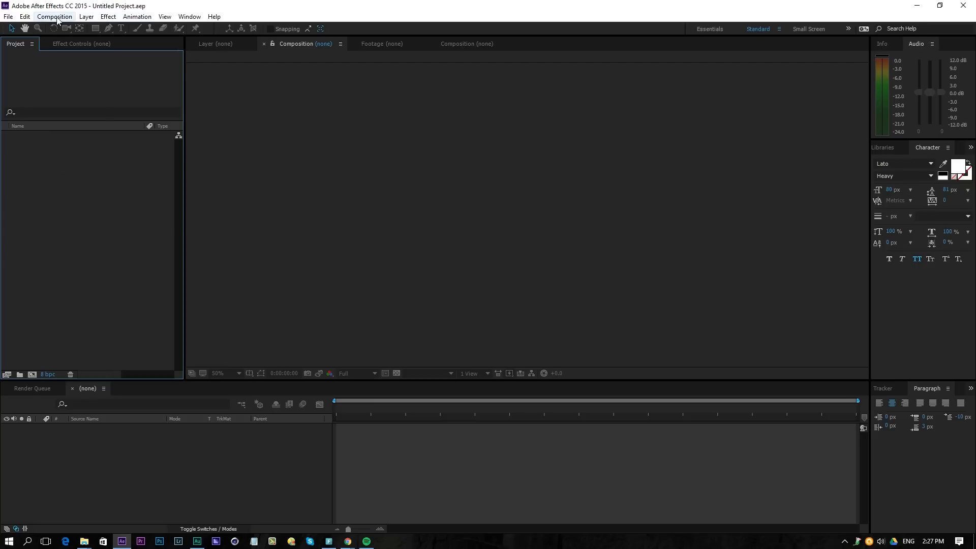
Step: Create a new composition named Paralax Comp with its duration set
click(56, 16)
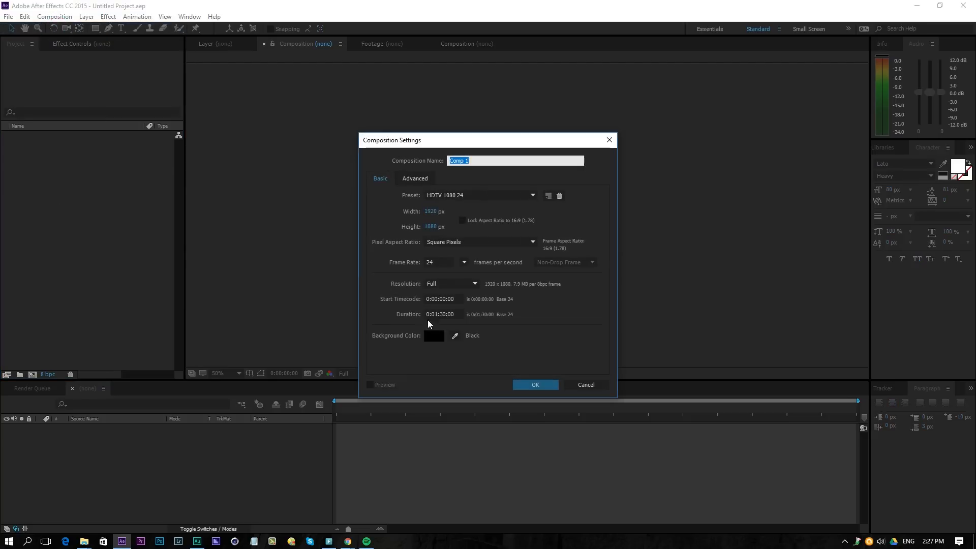
click(440, 313)
text(0)
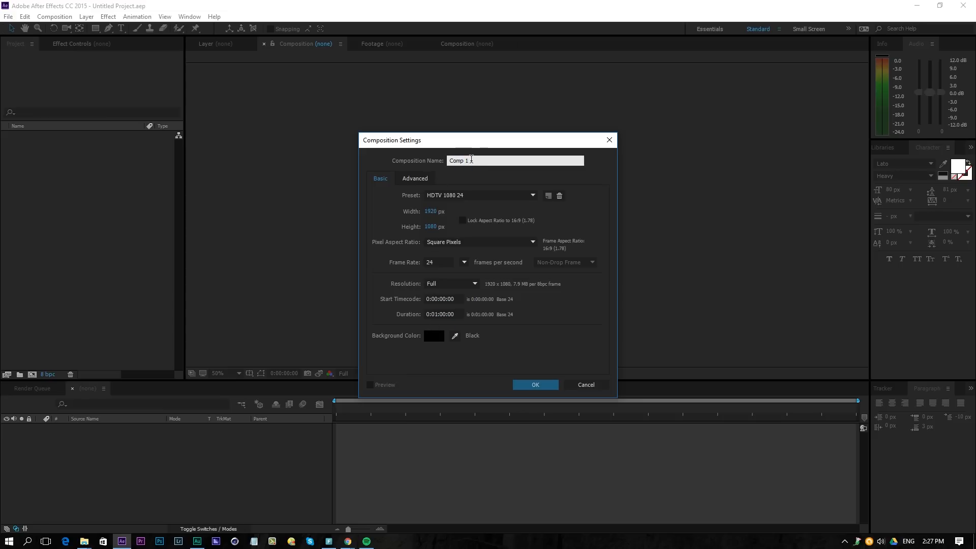
click(535, 385)
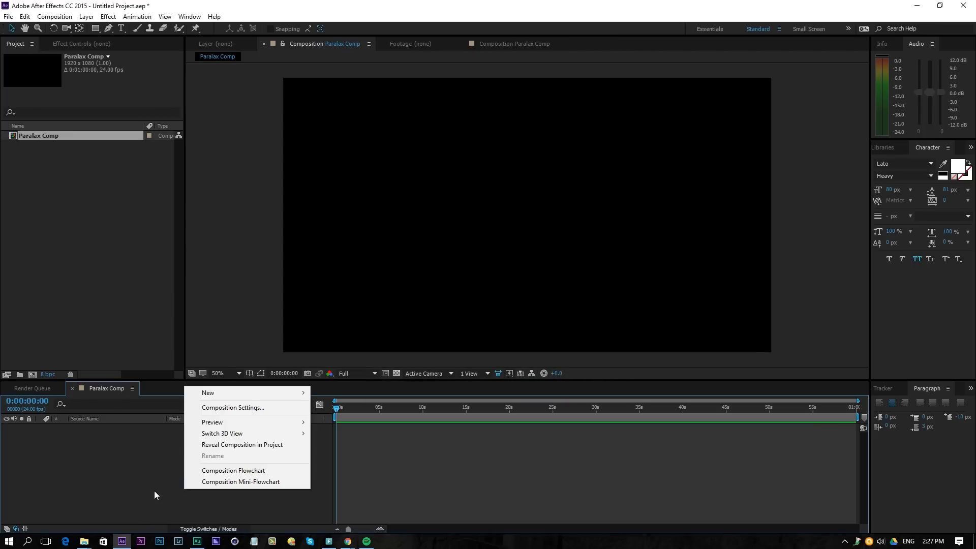
mouse_move(208, 392)
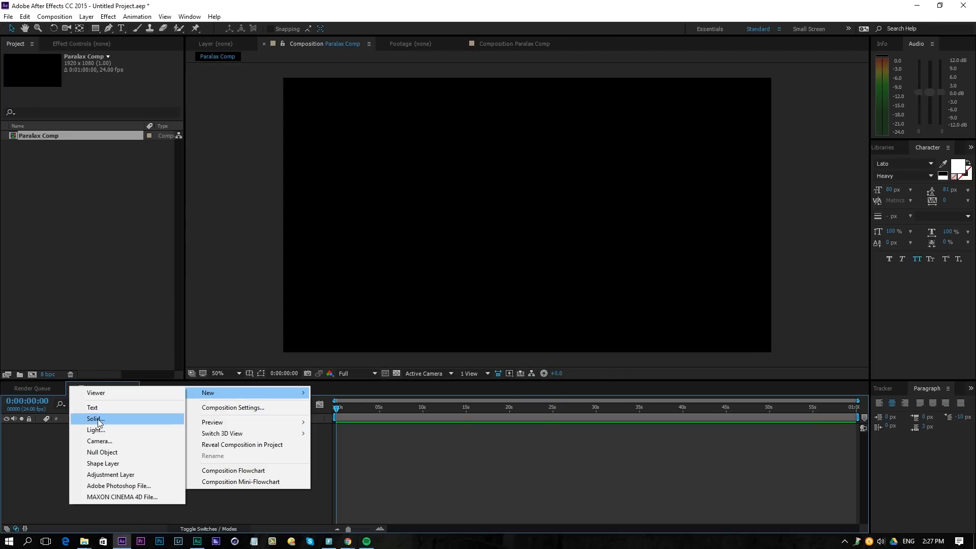
Step: Add a grey solid layer named Photo Placeholder to the composition
click(94, 419)
text(Photo Placeh)
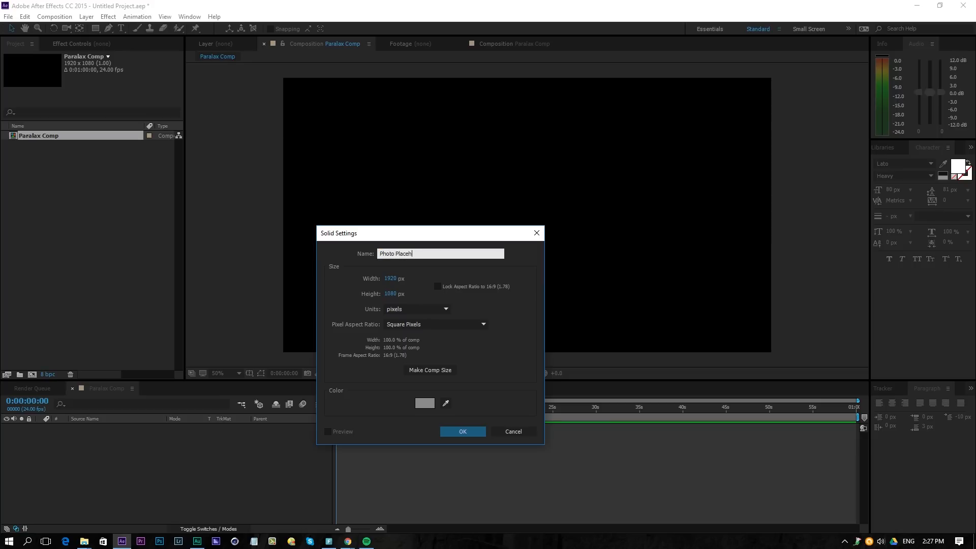
click(463, 431)
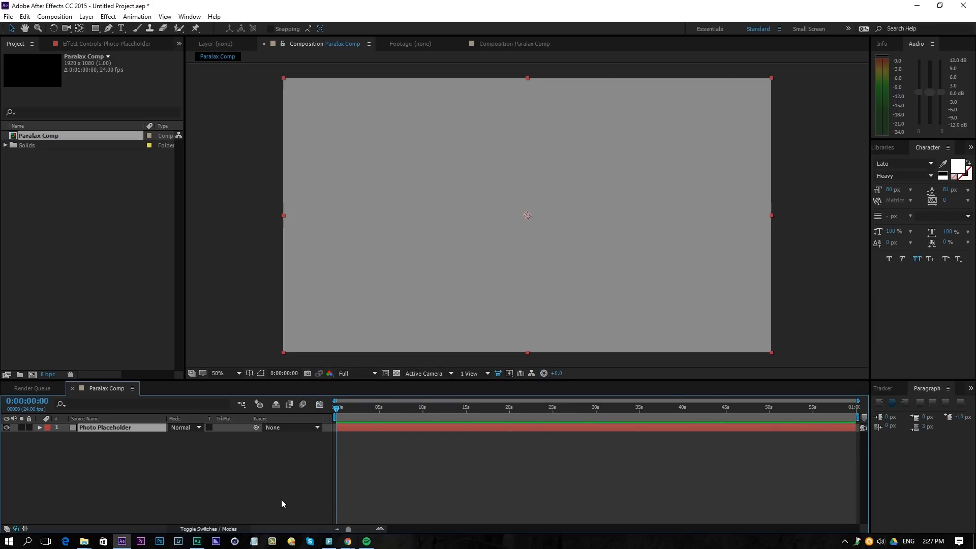
Step: Pre-compose the placeholder solid into a new composition named Photo 01
click(85, 30)
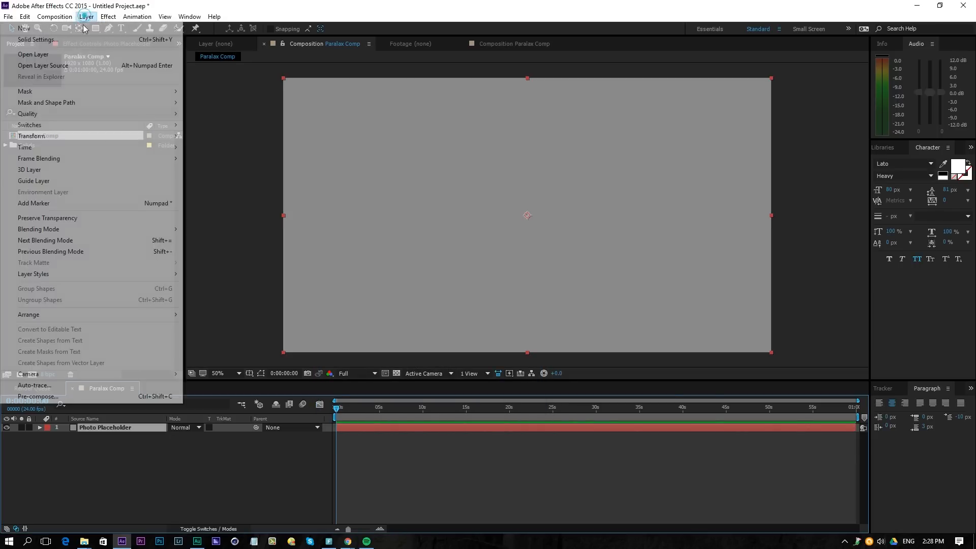
click(39, 396)
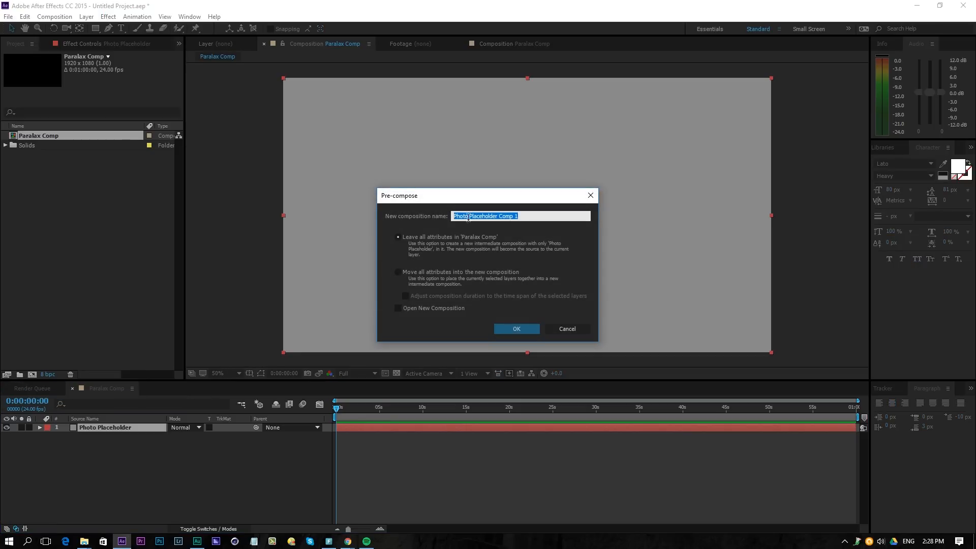
text(Plac)
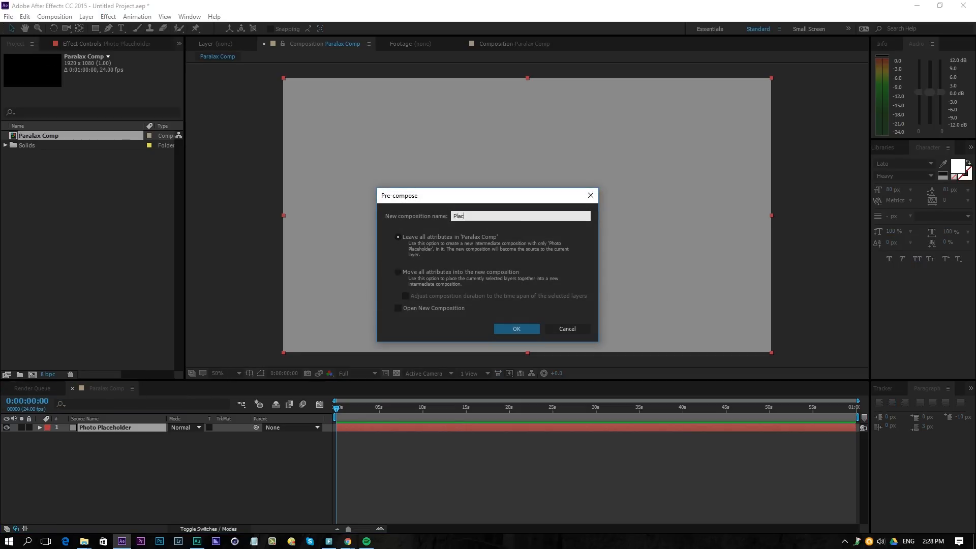
text(Photo 01)
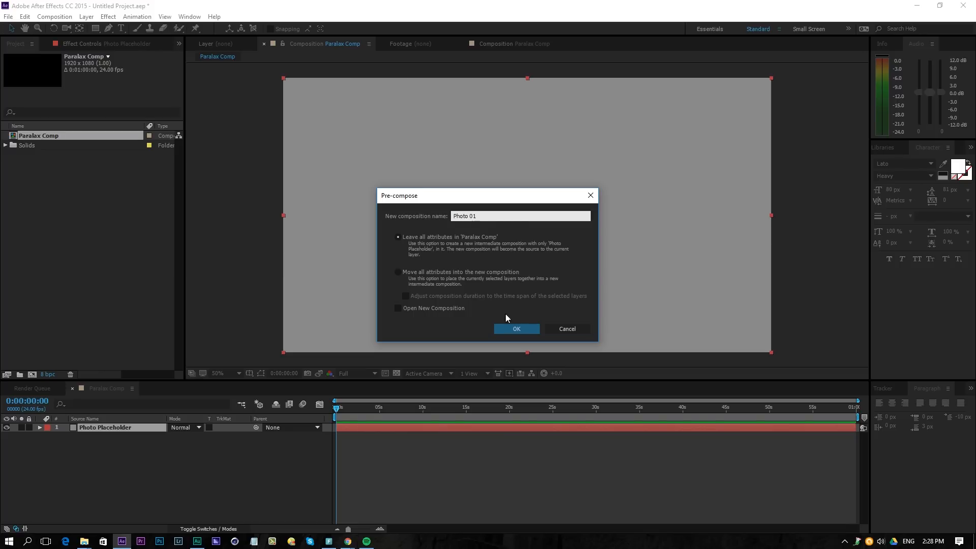
click(517, 329)
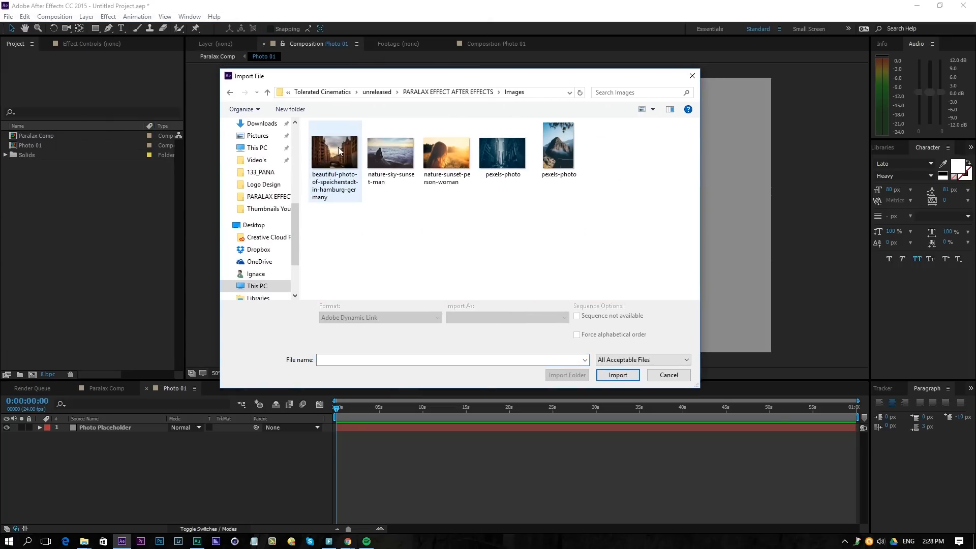
Step: Import the blue city-street photo into Photo 01 and scale it to about 34.8%
click(502, 151)
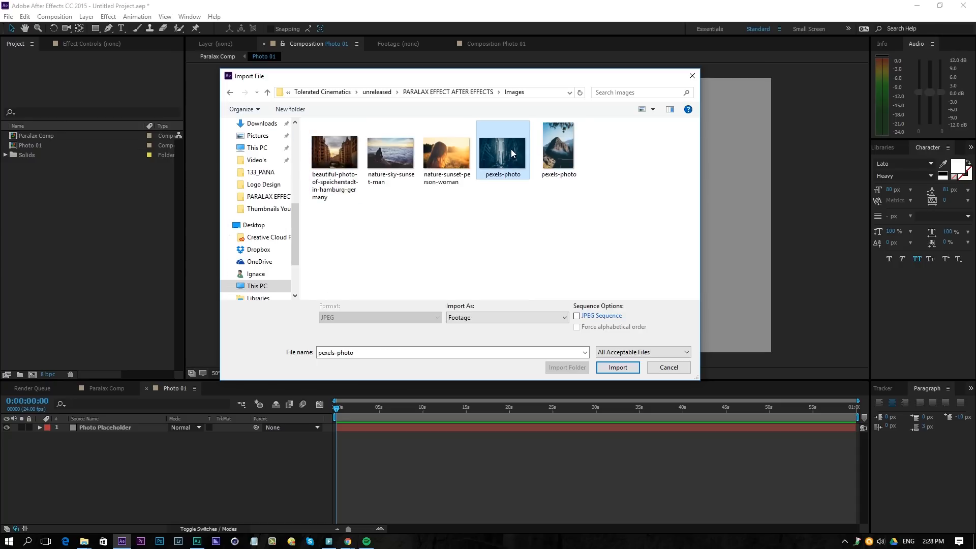
mouse_move(505, 154)
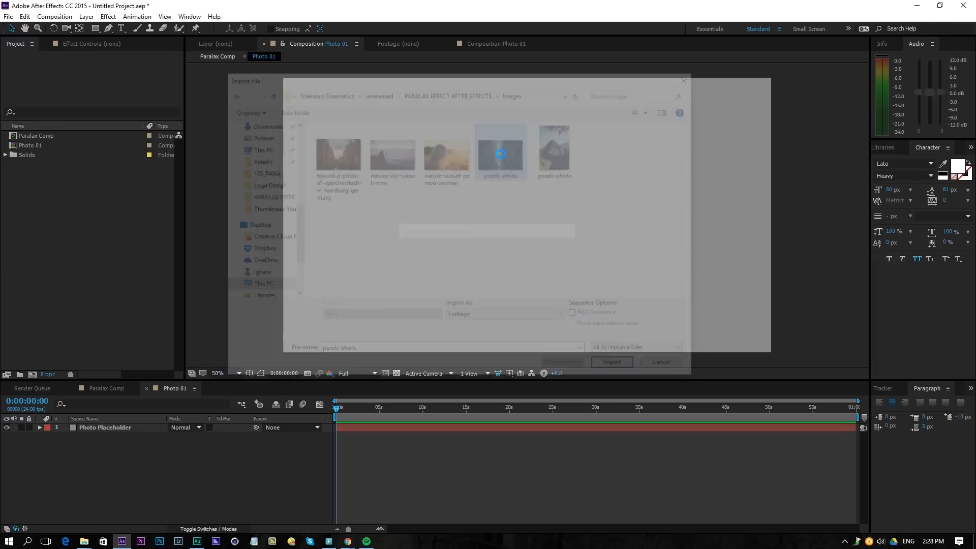
click(612, 362)
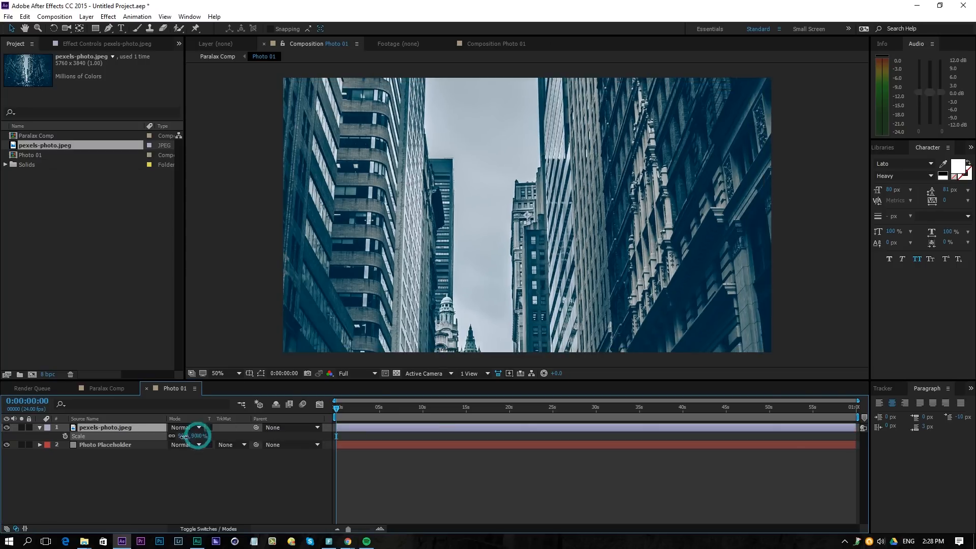
drag(198, 435, 187, 436)
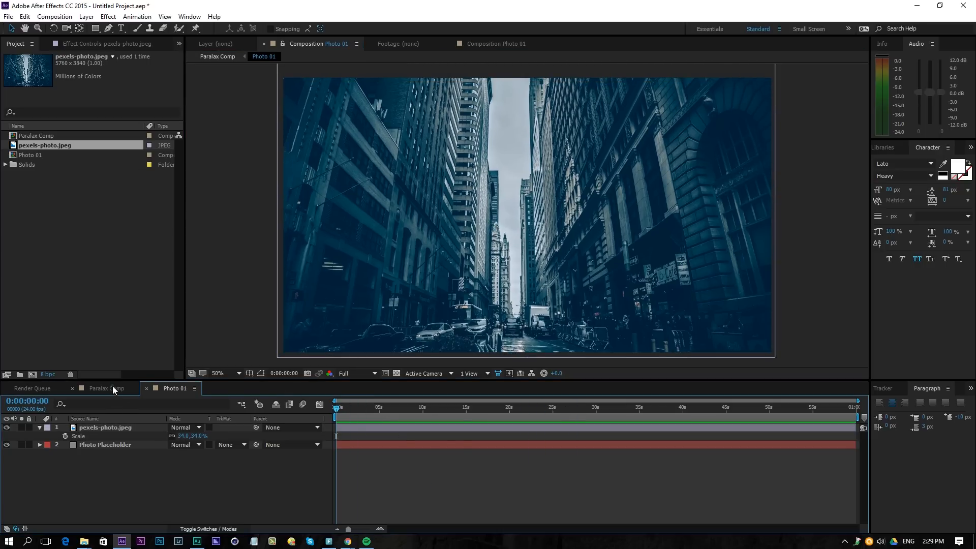
Step: Make Photo 01 a 3D layer in Paralax Comp with an elliptical mask set to Subtract
click(106, 388)
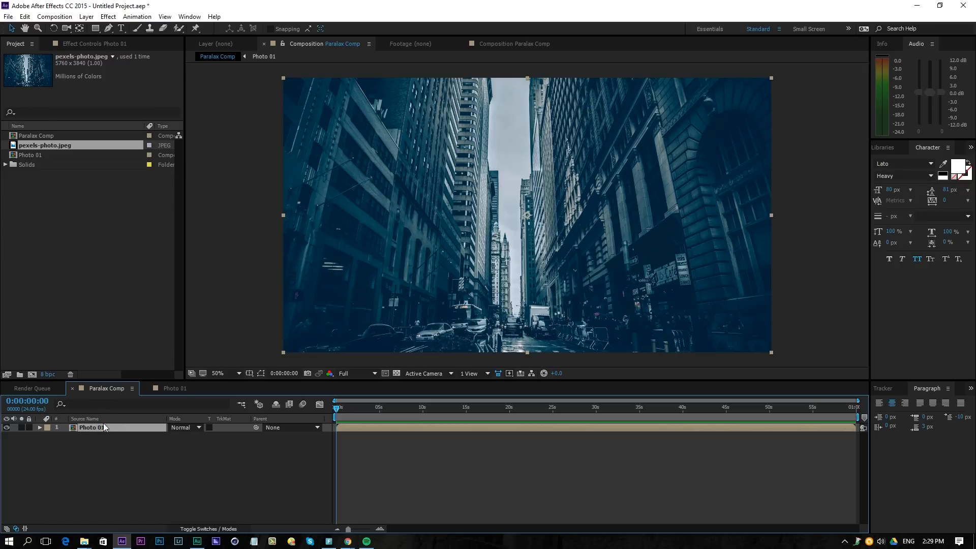
mouse_move(96, 31)
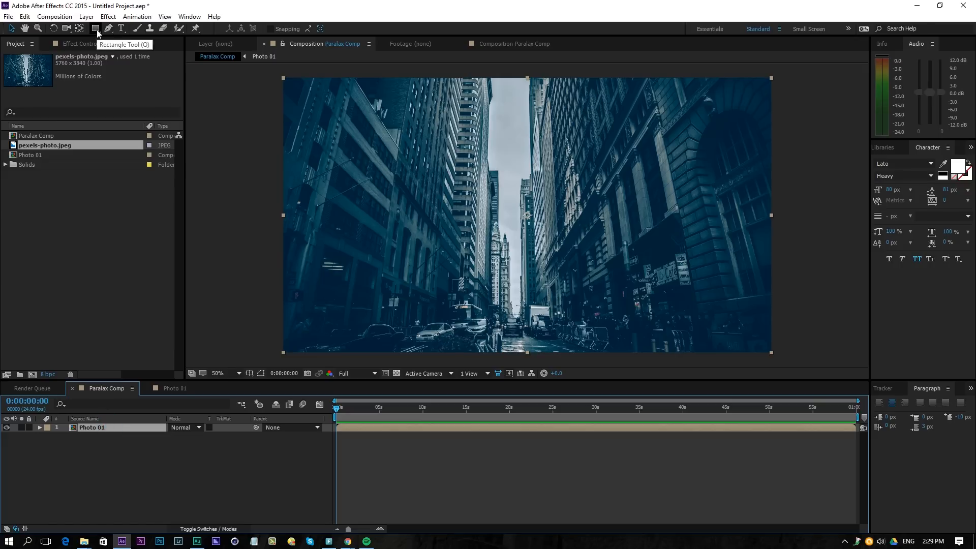
click(94, 30)
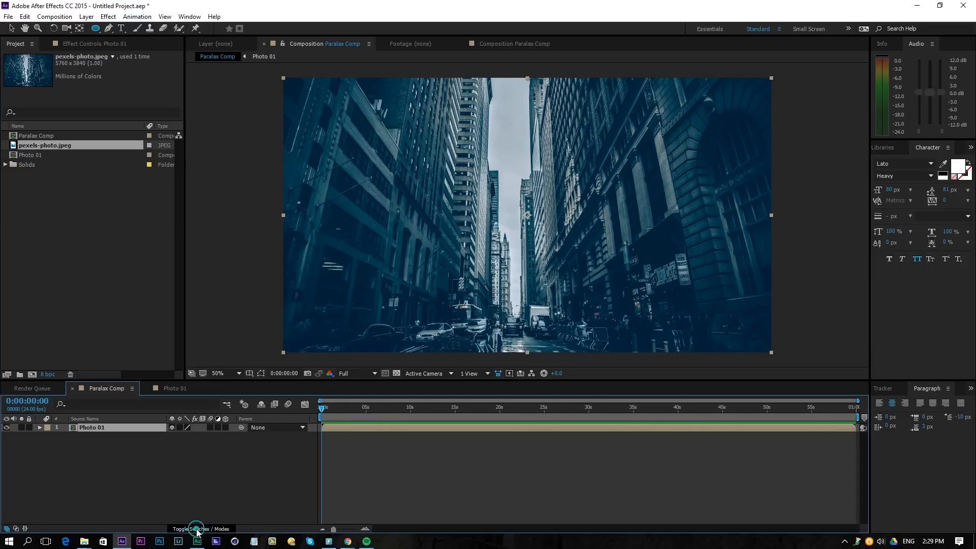
click(226, 427)
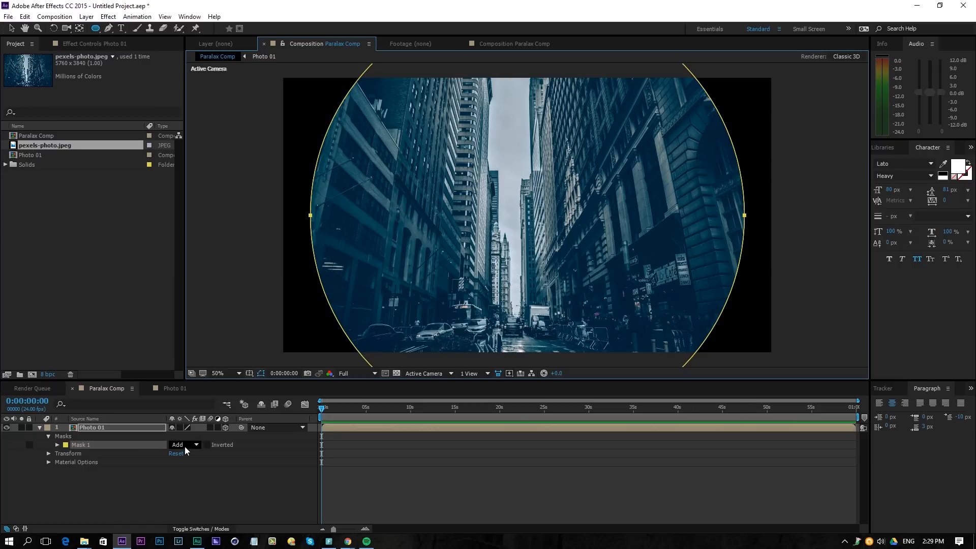
click(183, 446)
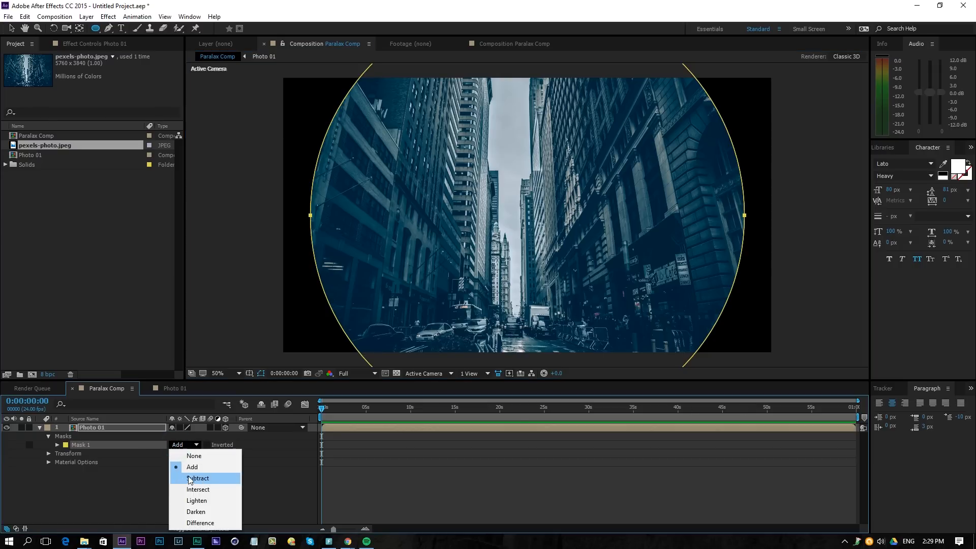
click(199, 478)
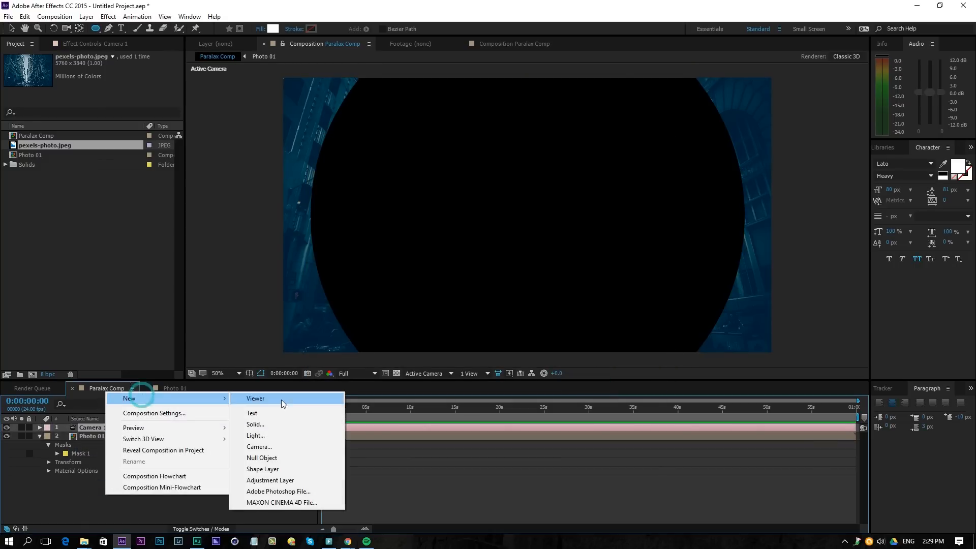
Step: Add a 3D null named Control Camera and parent Camera 1 to it
click(262, 458)
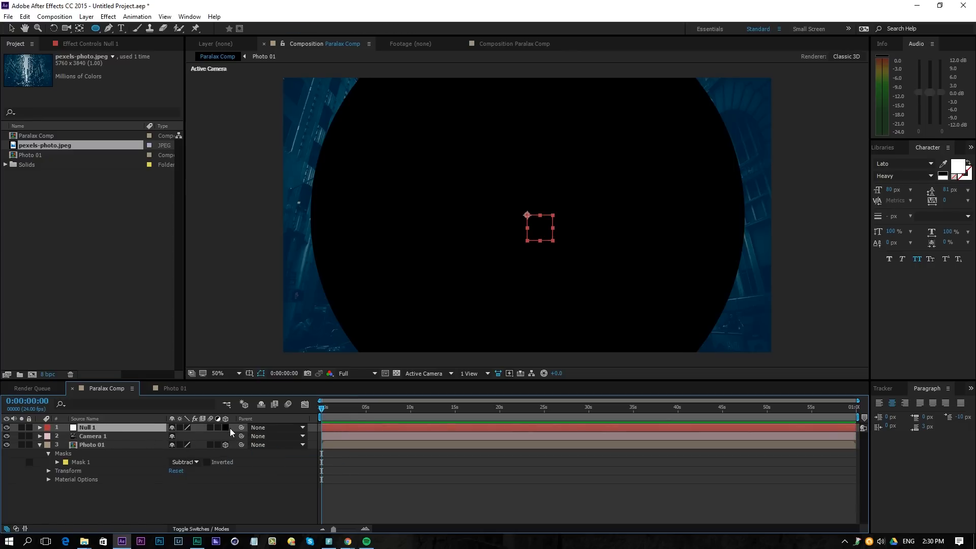
click(226, 427)
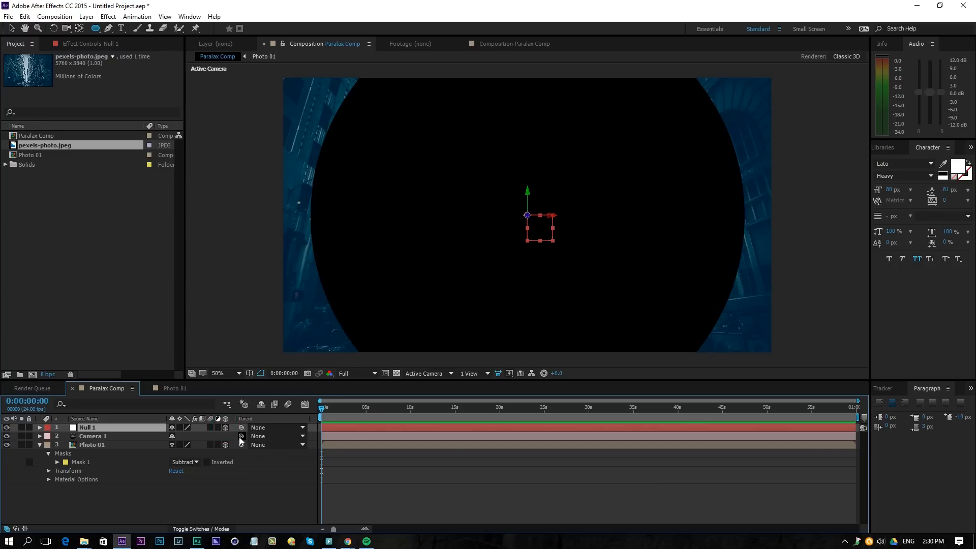
click(274, 445)
text(Control Camera)
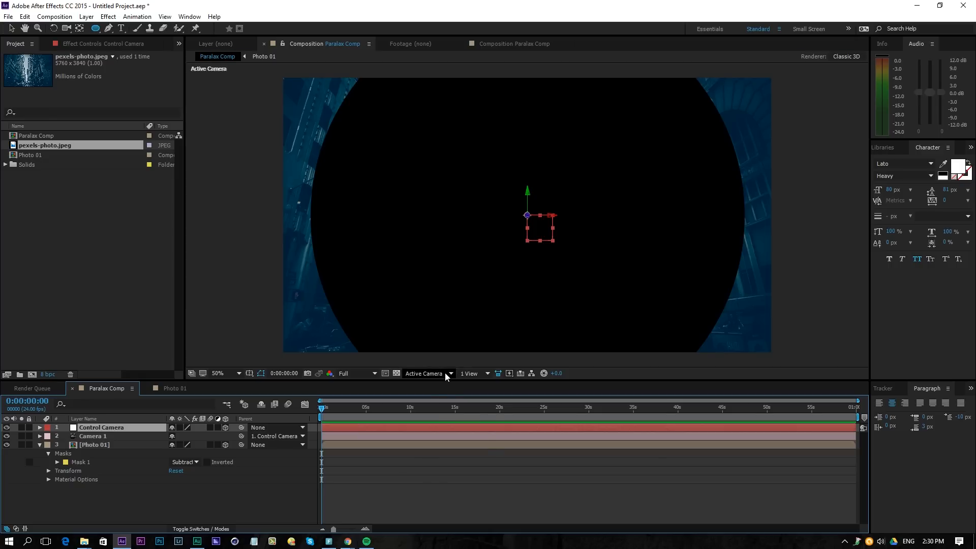
Step: In Top view, duplicate Photo 01 and push the copy back along Z, scaling it to about 117%
click(450, 374)
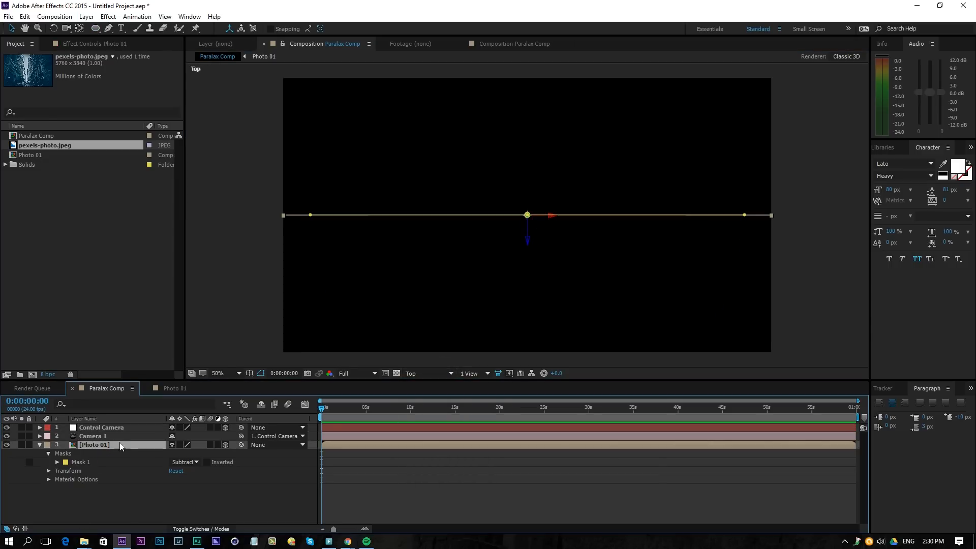
key(Ctrl+d)
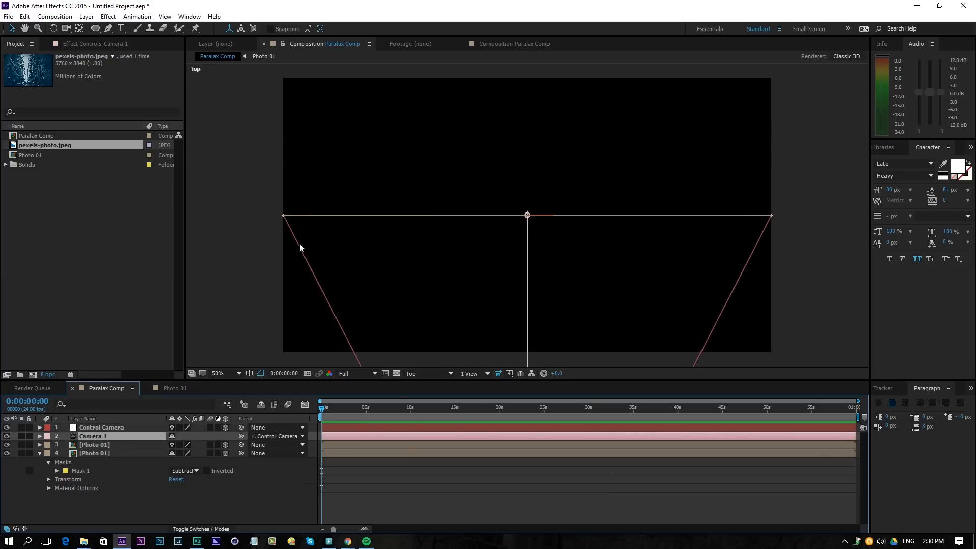
mouse_move(768, 207)
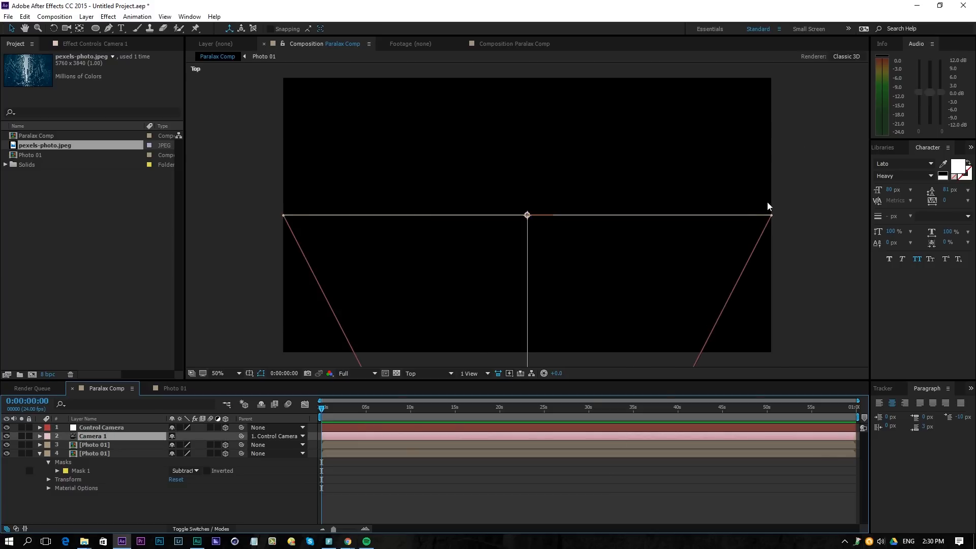
click(93, 445)
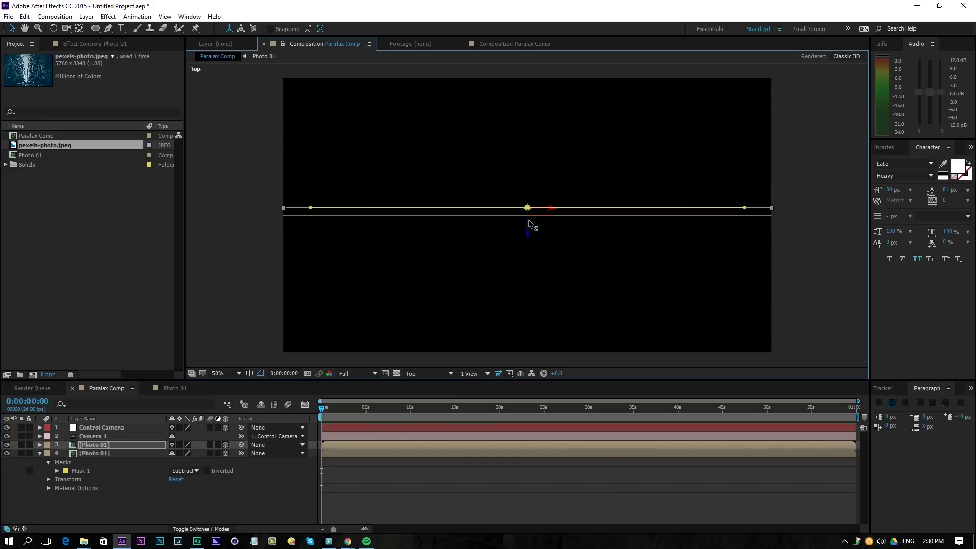
drag(527, 226, 529, 197)
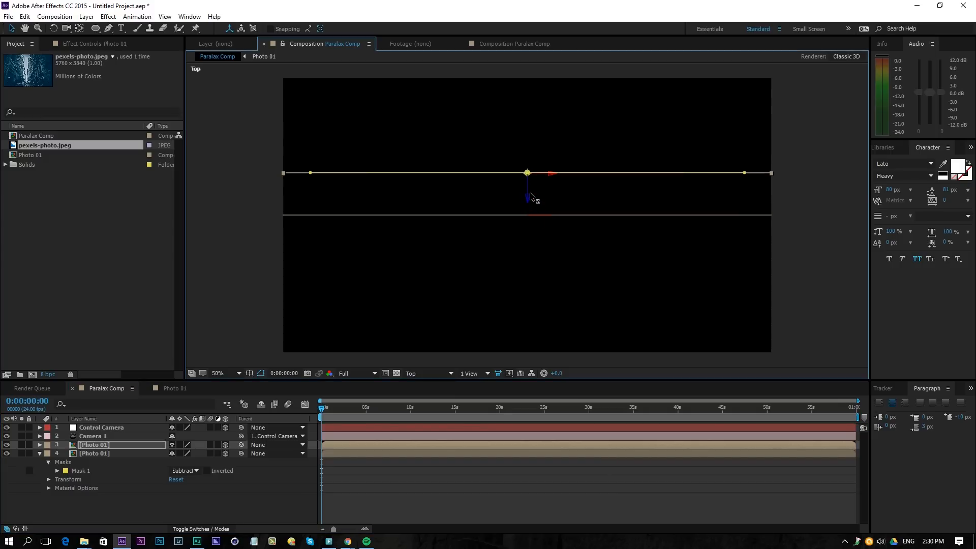
click(41, 444)
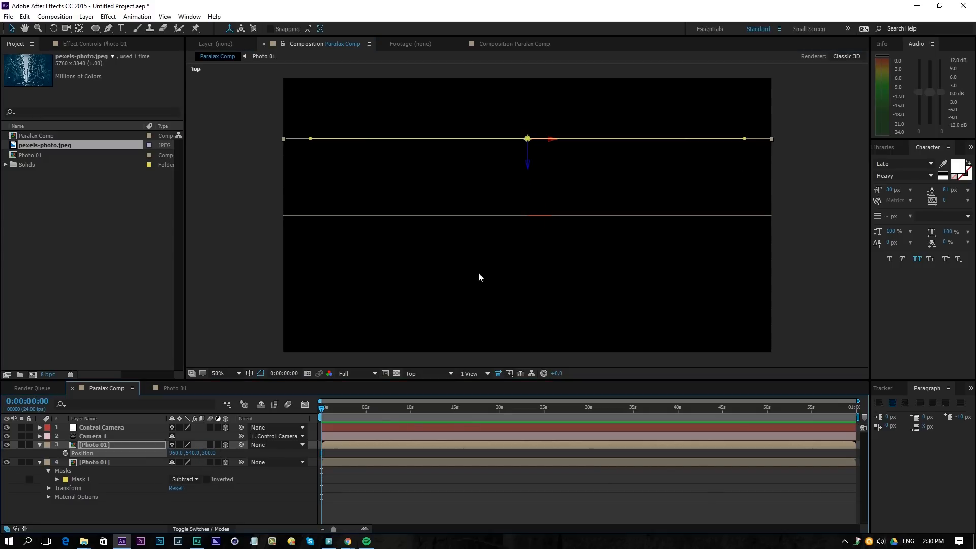
mouse_move(720, 150)
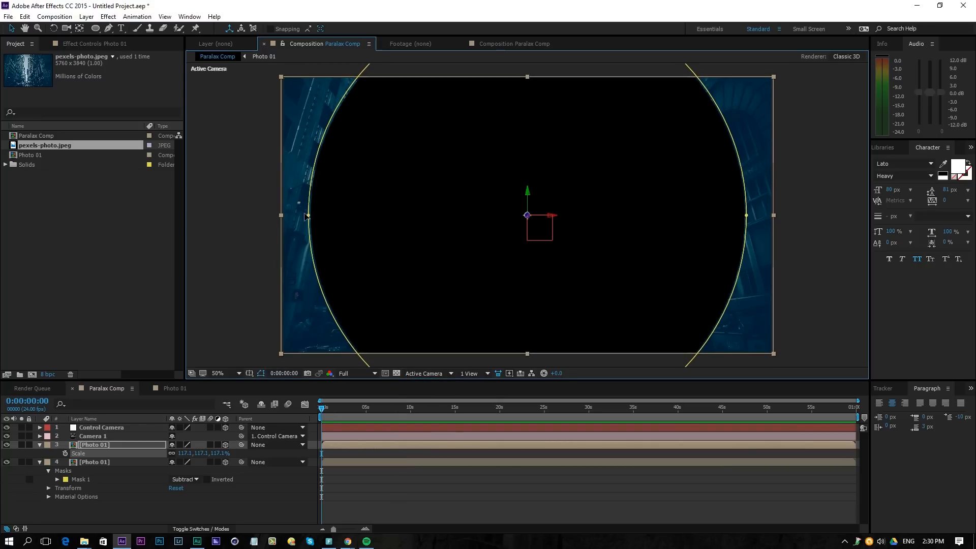
Step: Duplicate Photo 01 again and place the third copy at Z position 600
click(223, 373)
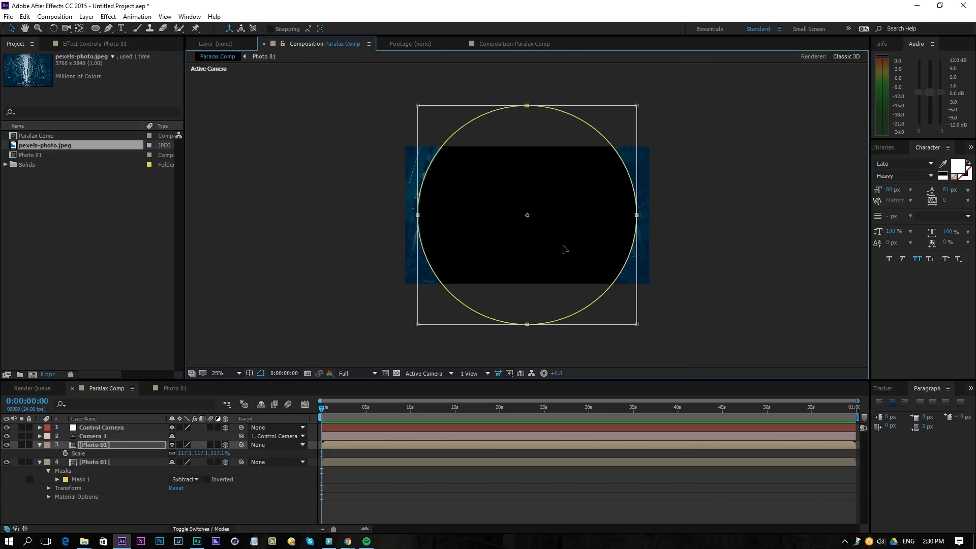
mouse_move(636, 324)
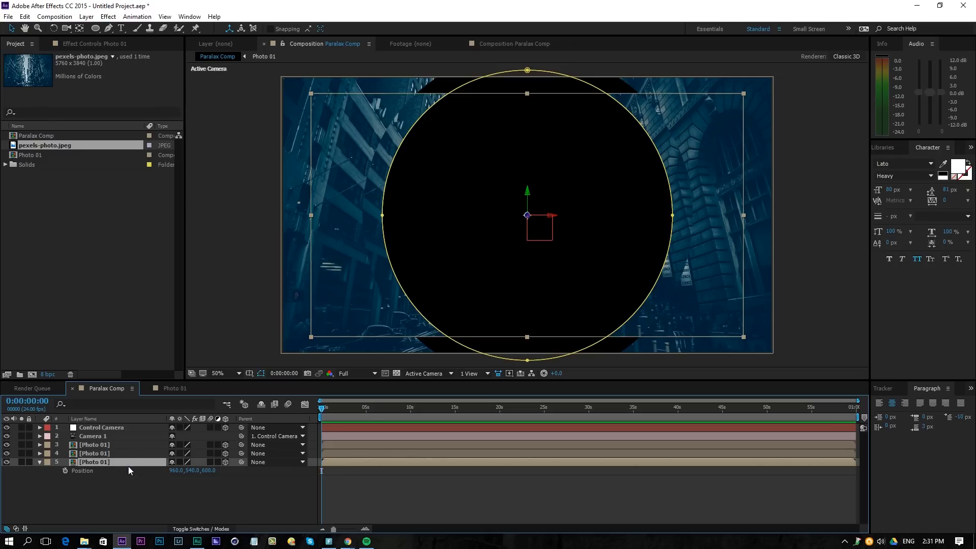
mouse_move(310, 340)
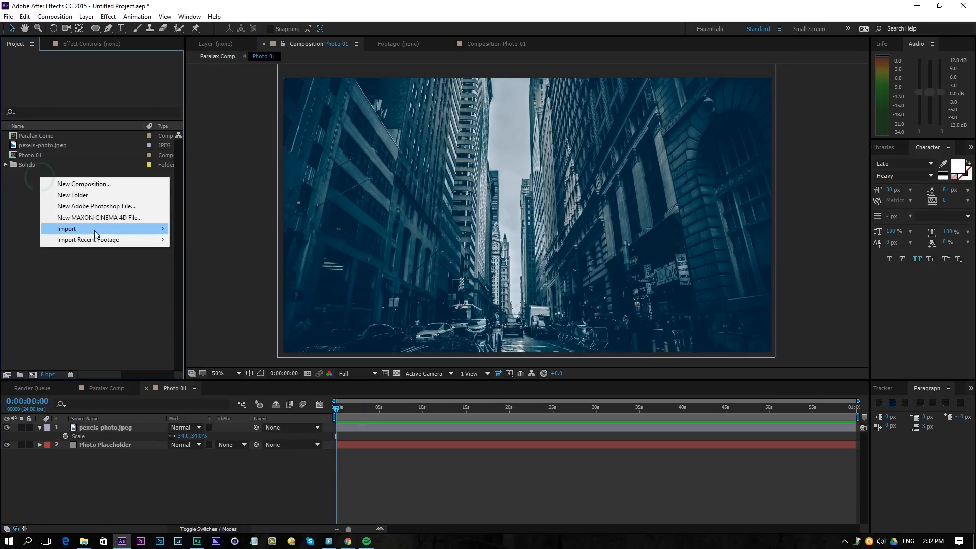
Step: Import the Hamburg Speicherstadt photo and layer it into Photo 01 above the original image
click(66, 228)
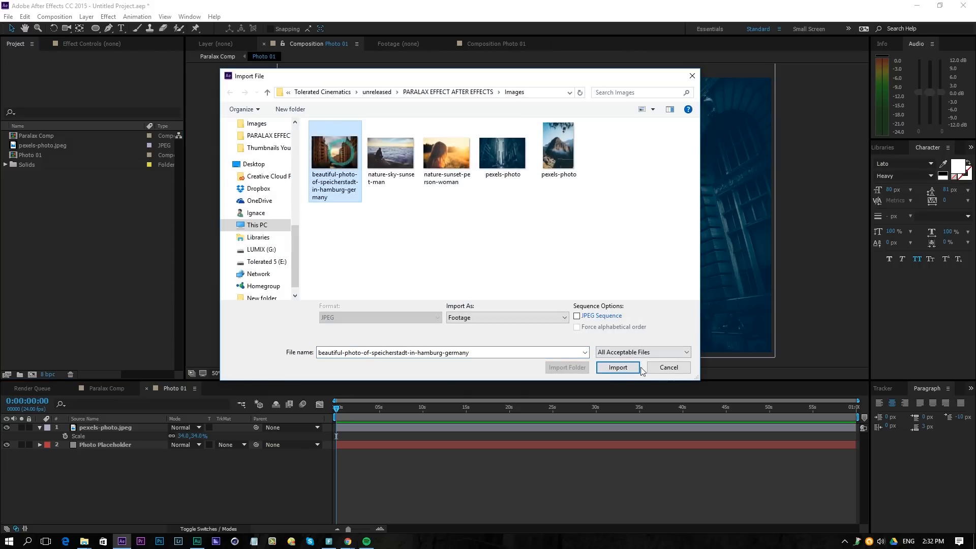
click(618, 367)
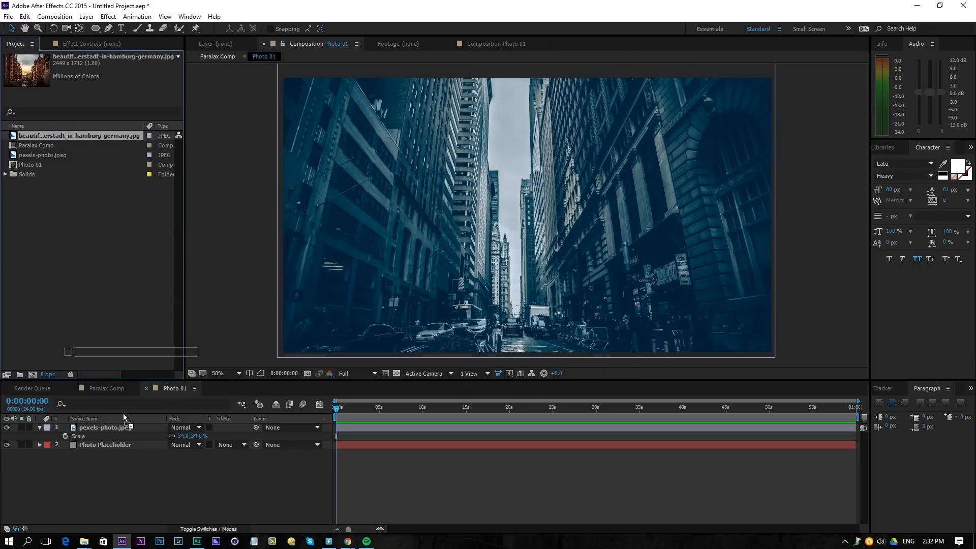
click(106, 388)
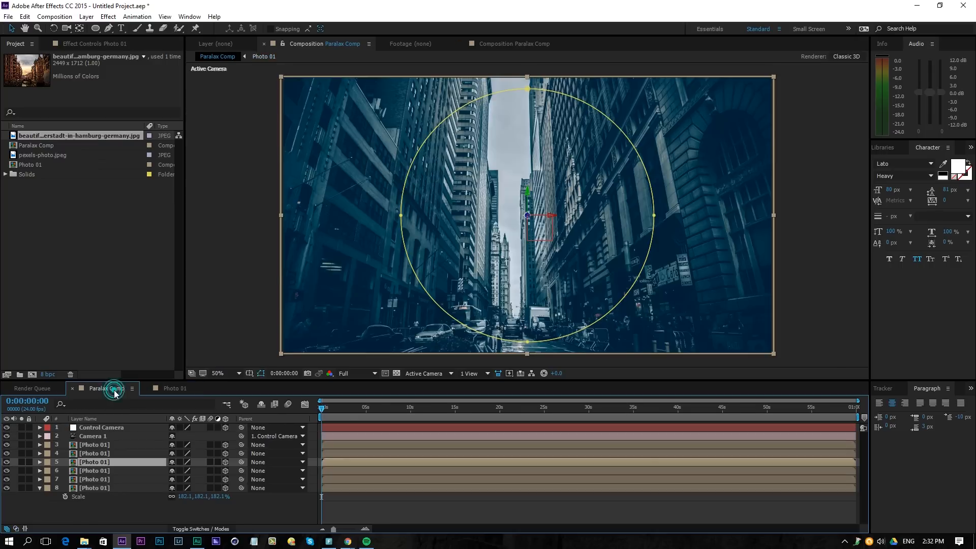
click(94, 453)
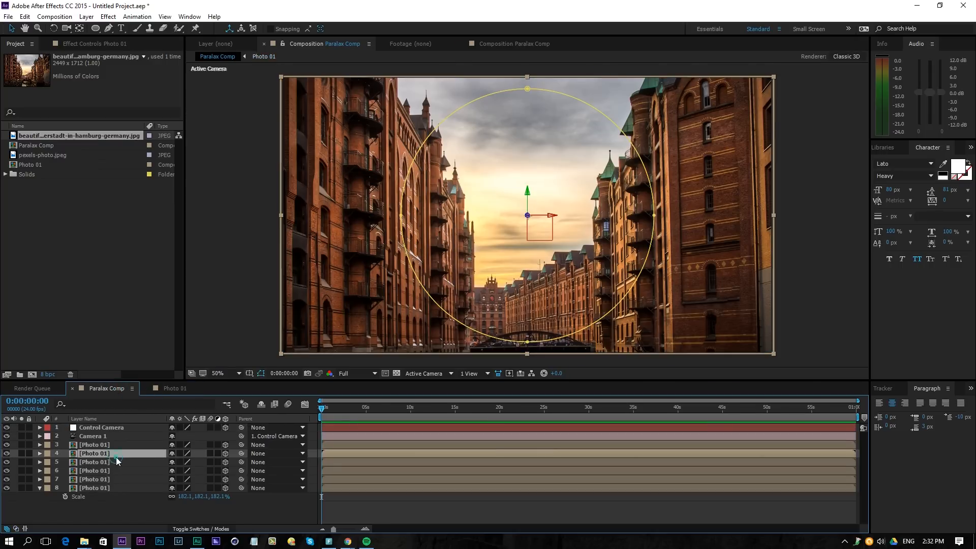
click(172, 388)
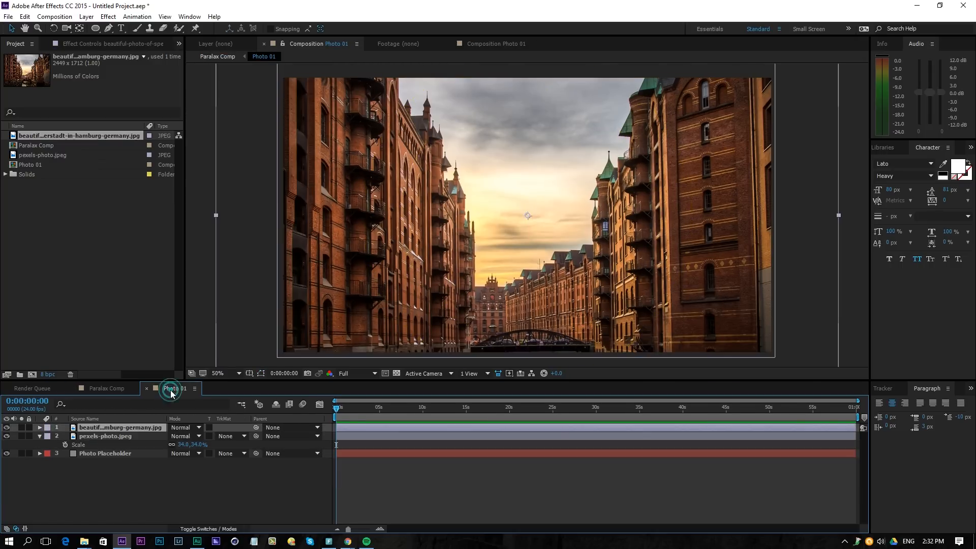
click(104, 388)
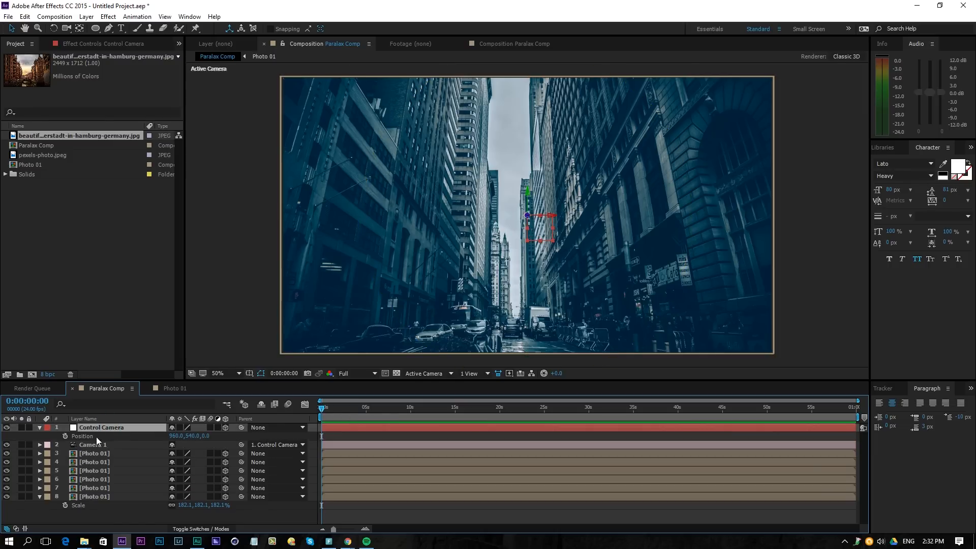
Step: Keyframe Control Camera's position from 0s to 5s with Z raised to 574, previewing at Half resolution
click(65, 436)
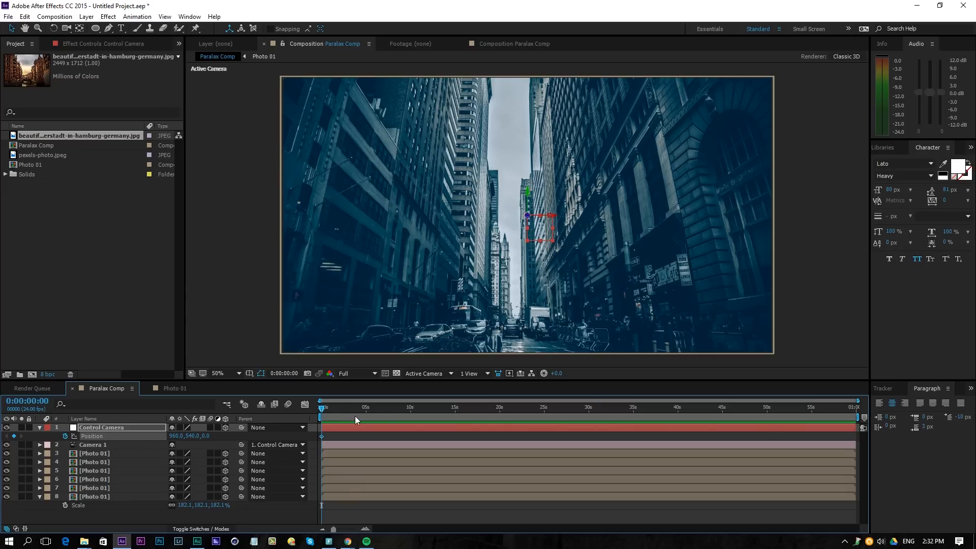
click(362, 407)
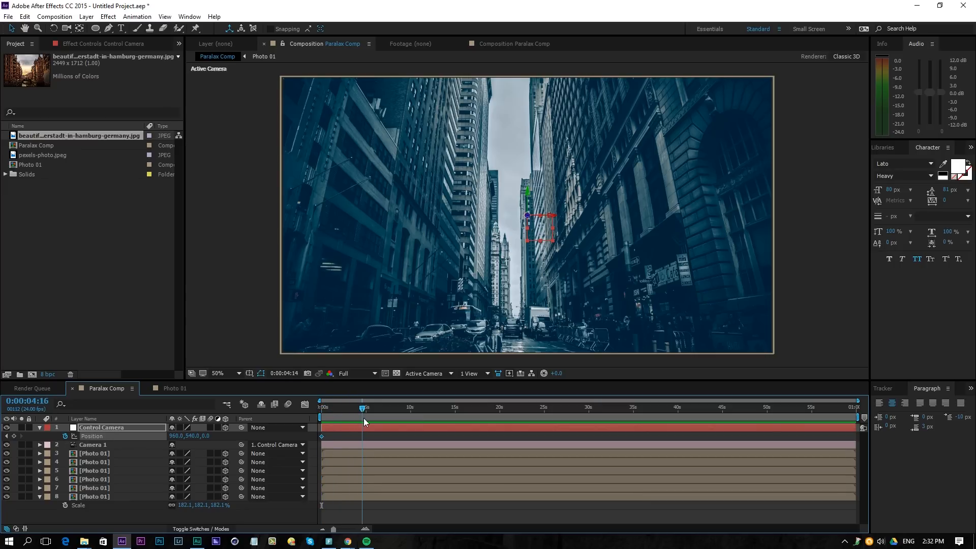
click(365, 407)
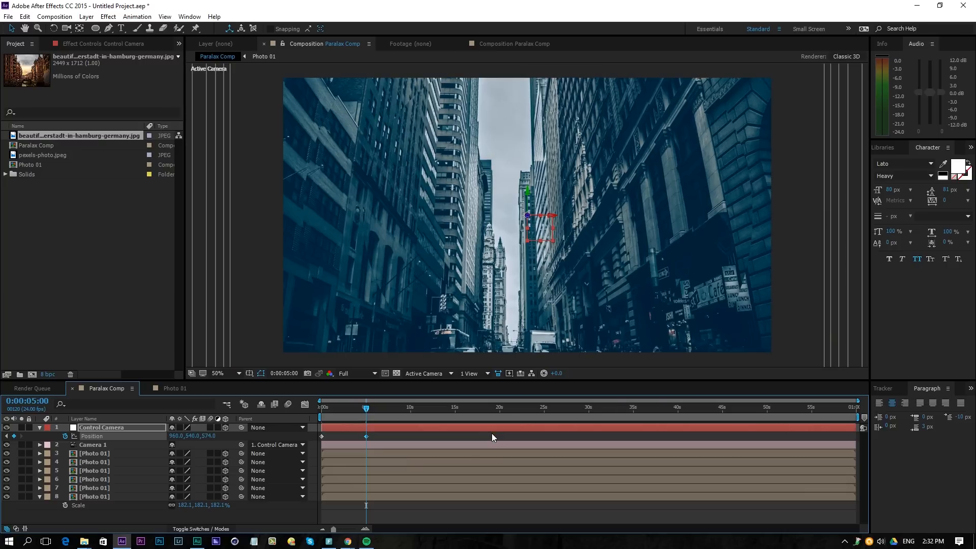
click(354, 374)
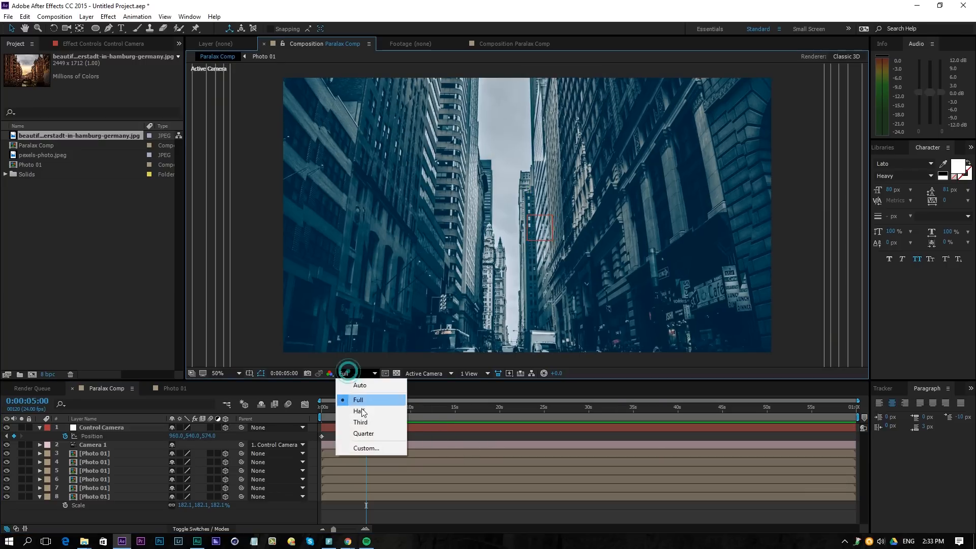
click(358, 411)
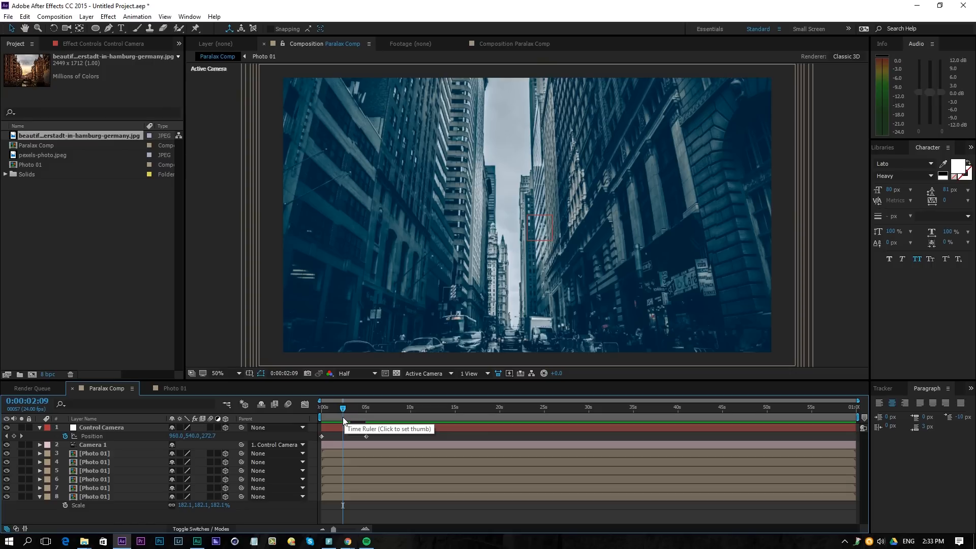
mouse_move(344, 407)
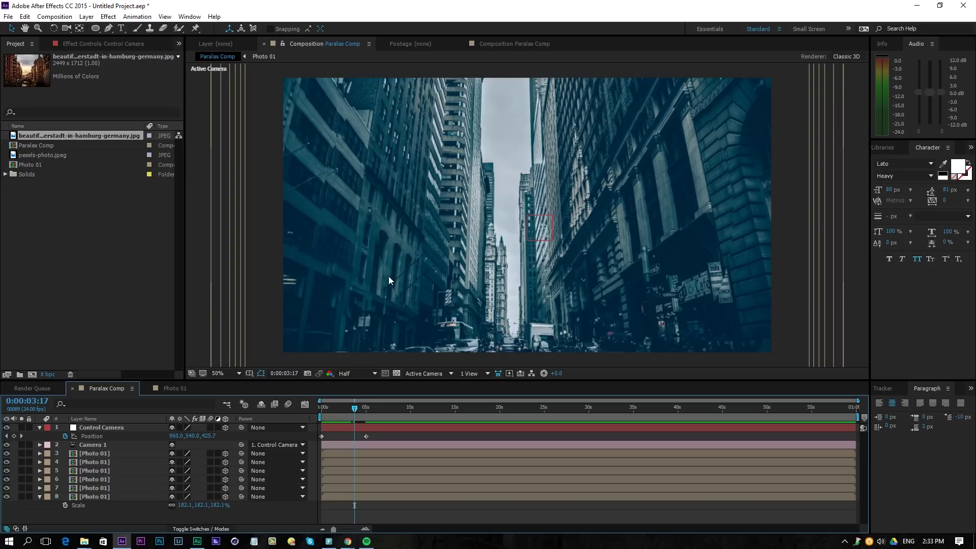
mouse_move(339, 457)
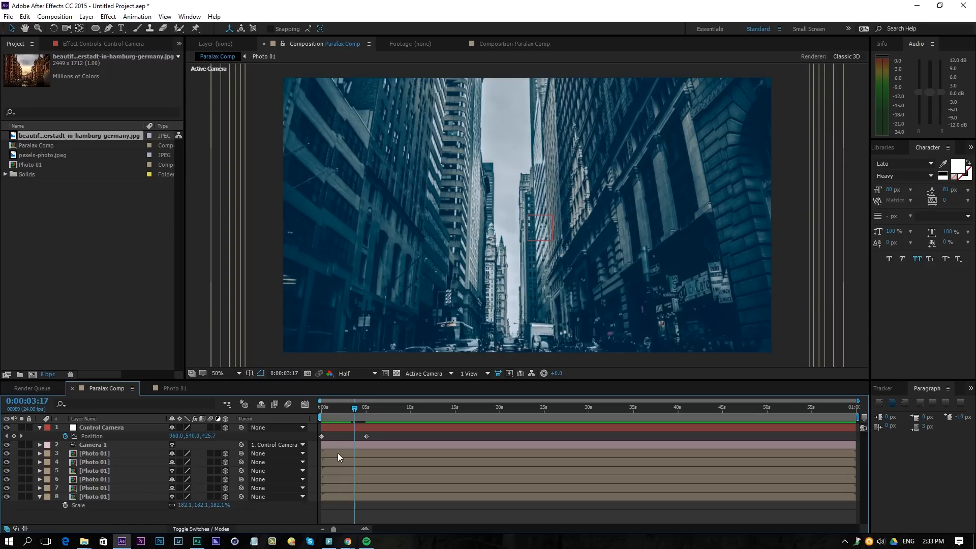
click(93, 488)
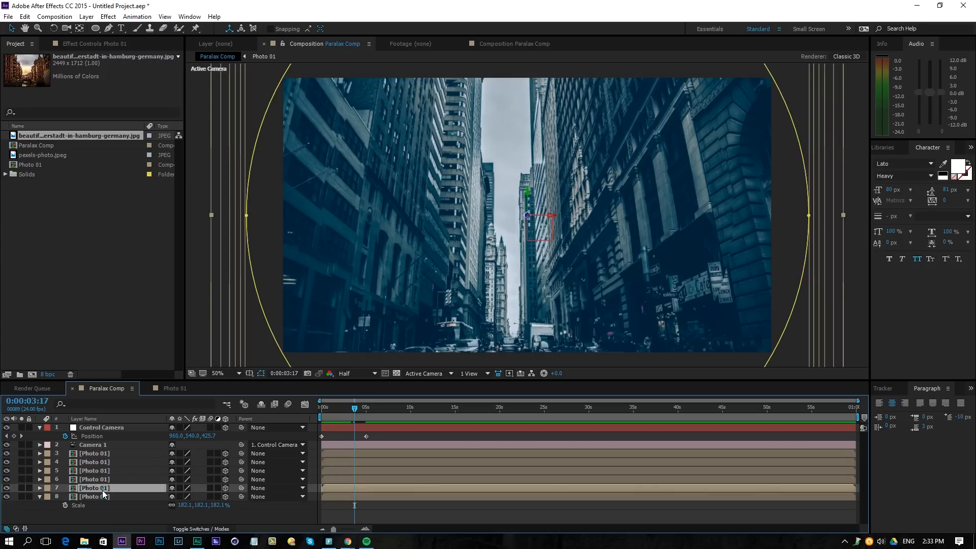
Step: Reveal the Scale values of the Photo 01 copies before opening Effects & Presets
click(93, 489)
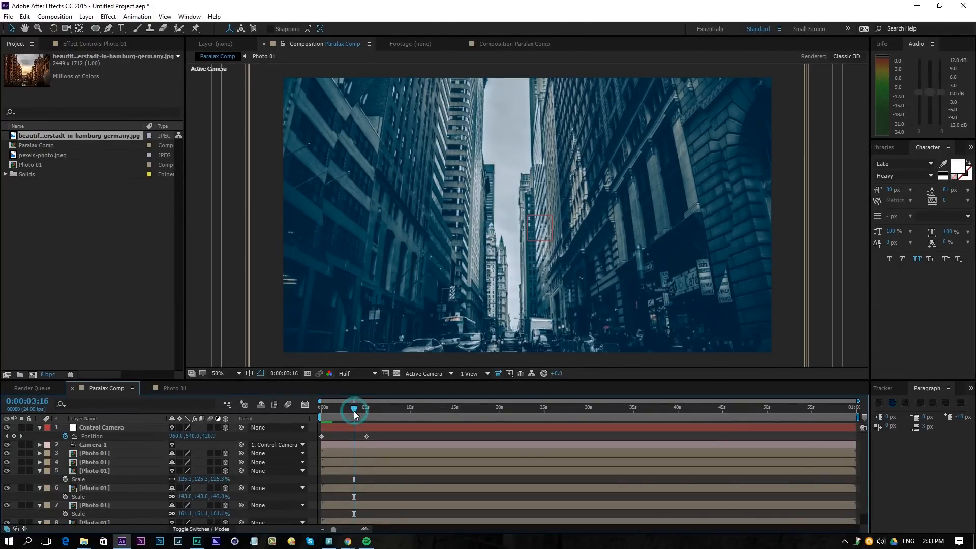
mouse_move(354, 415)
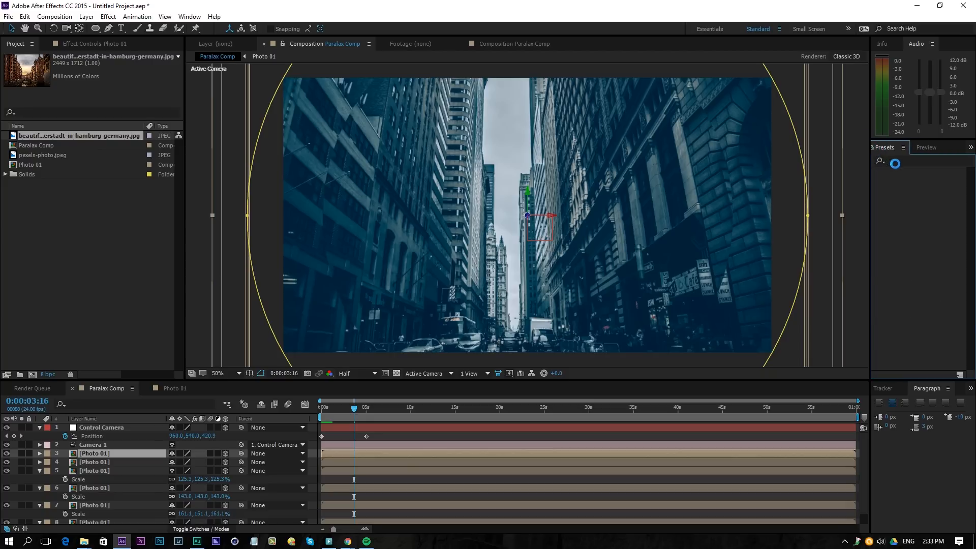
Step: Apply Drop Shadow at 25% opacity and softness 50 to the photo layers, previewed at Full resolution
text(drop)
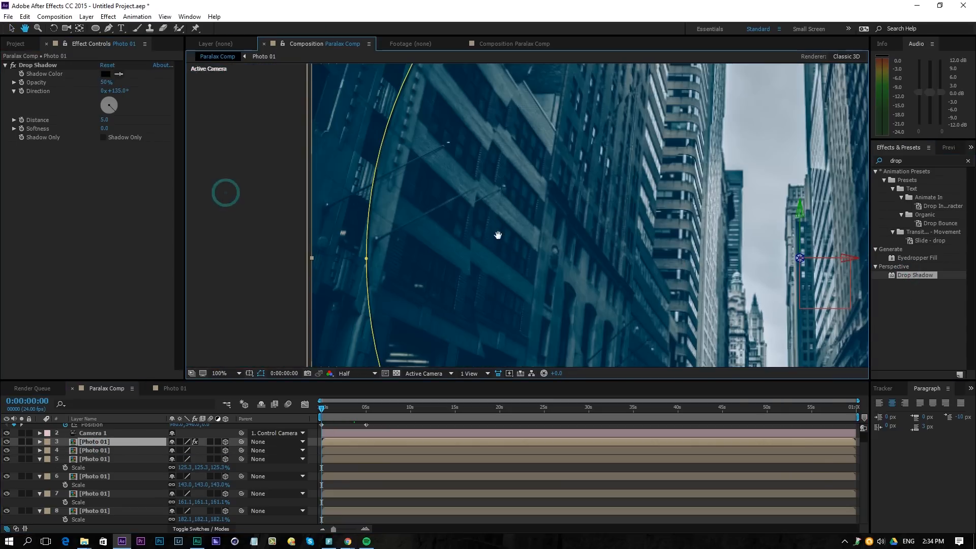
click(261, 373)
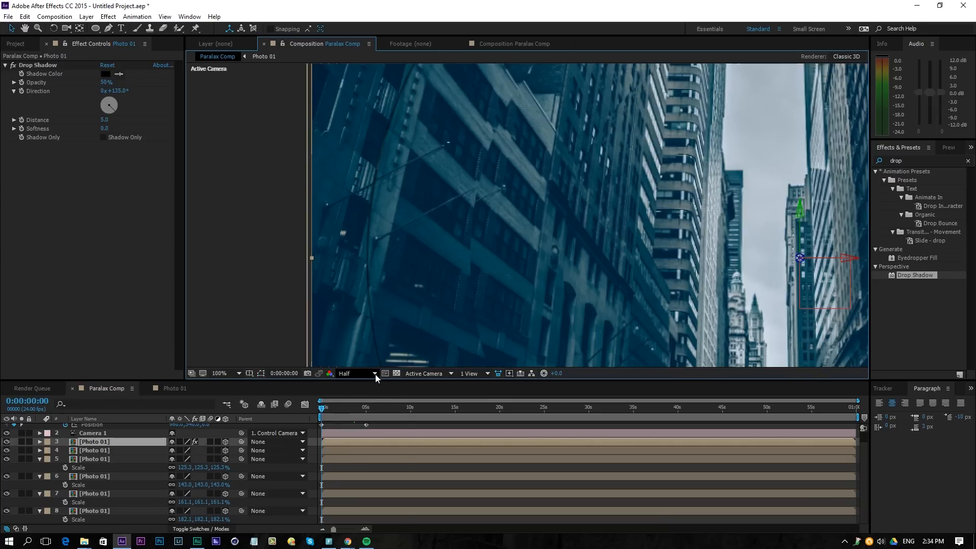
click(375, 374)
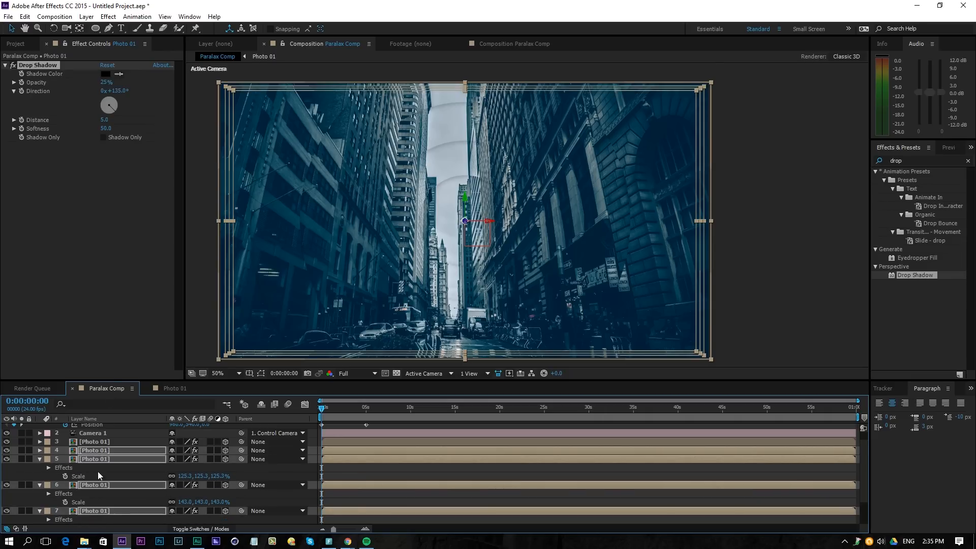
mouse_move(116, 475)
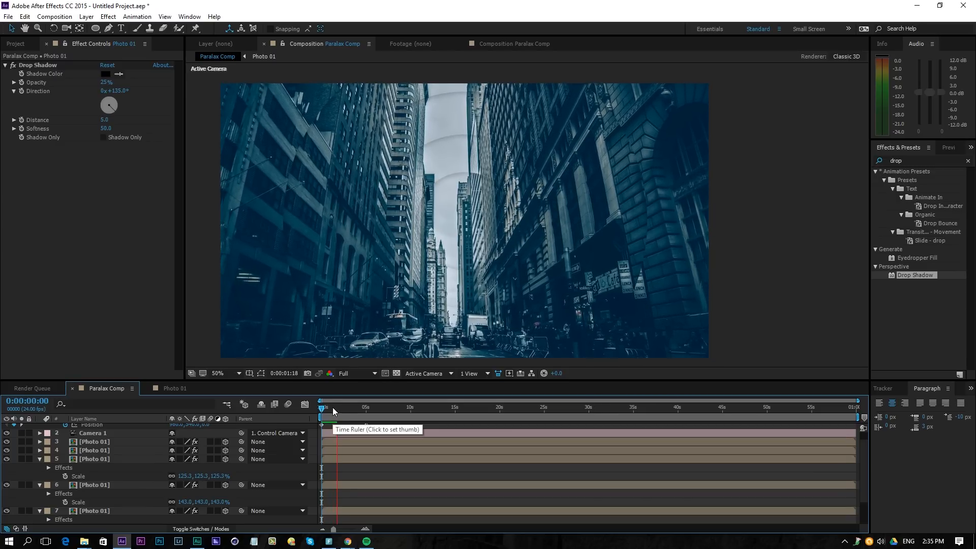
Step: Scrub the time ruler to play through the camera push-in to about three seconds
click(332, 407)
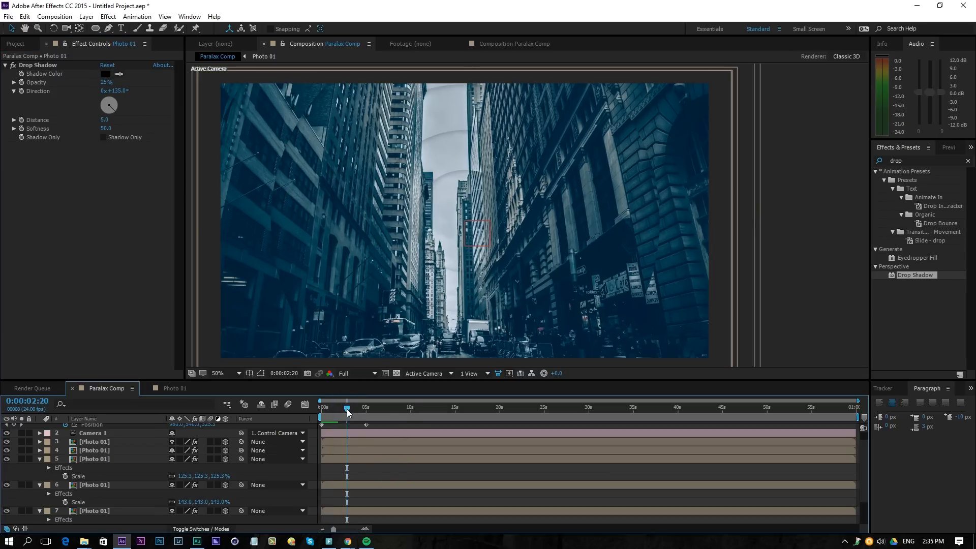
mouse_move(348, 413)
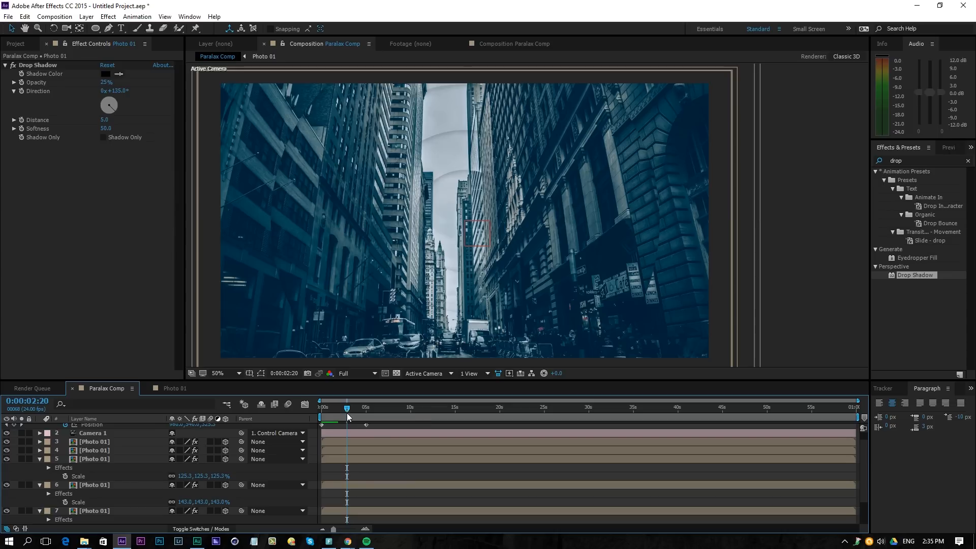
drag(347, 408, 356, 407)
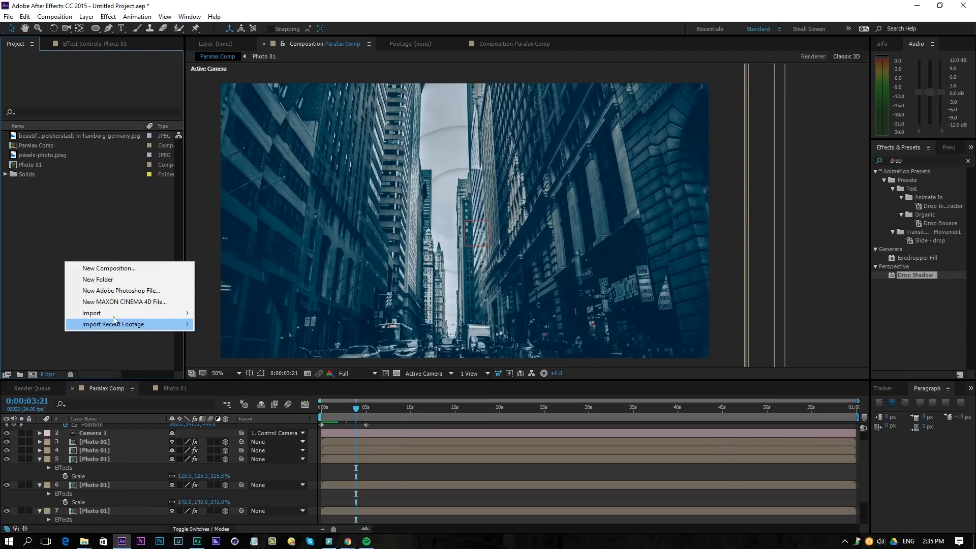
Step: Import the FILM BURN 05 clip from Lens Leaks > 1080p Overlays into the project
click(91, 314)
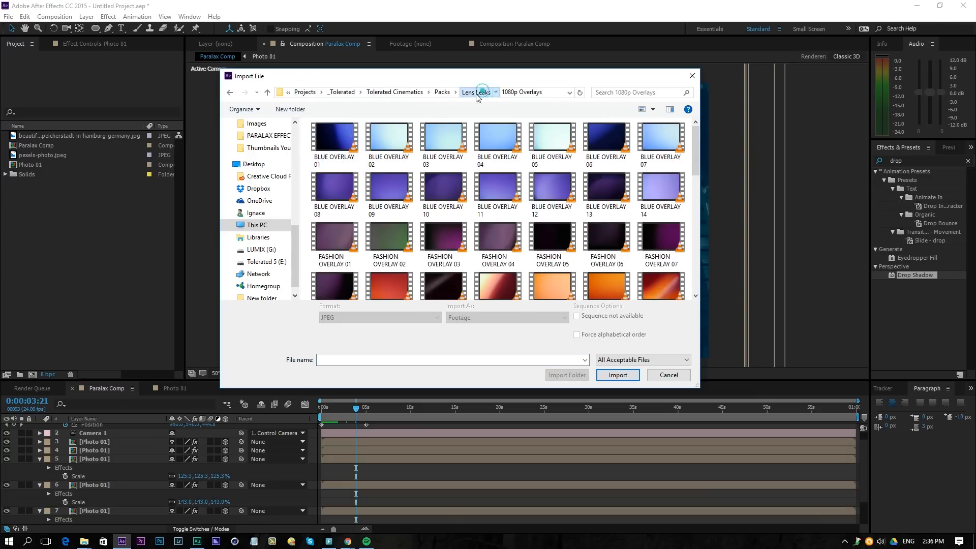
click(334, 140)
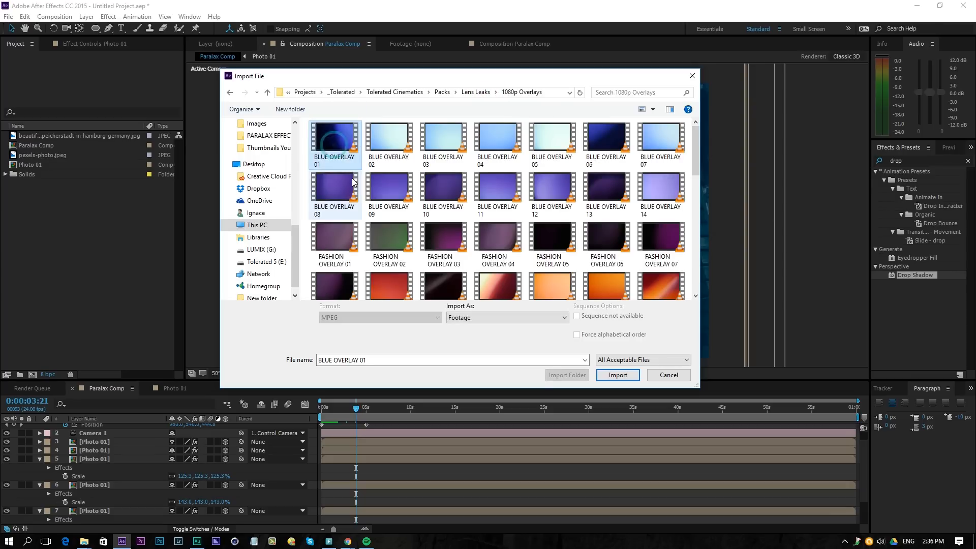
scroll(down, 3)
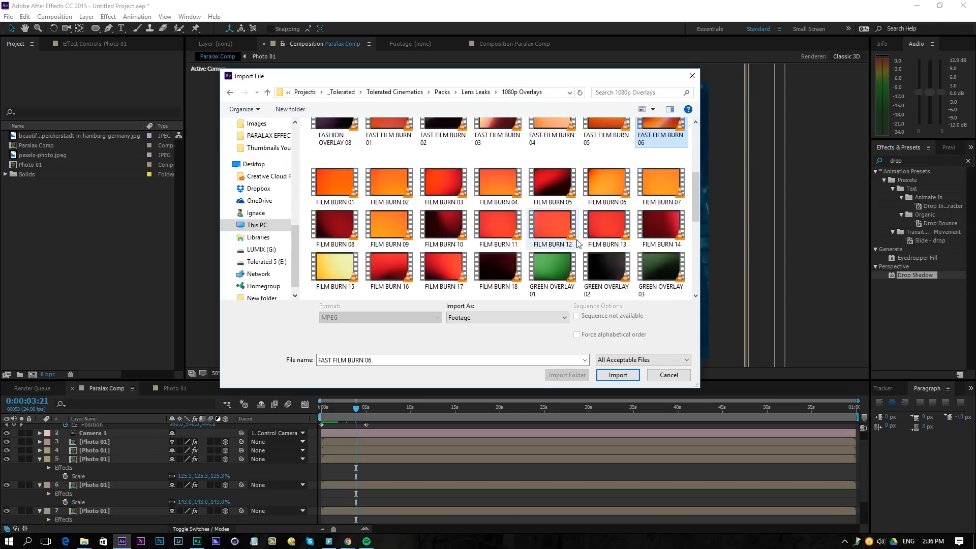
click(551, 182)
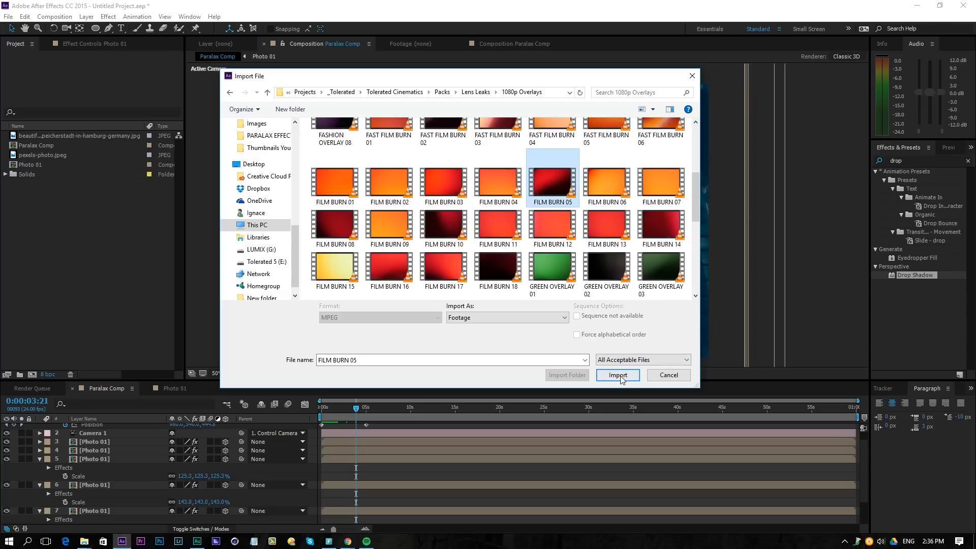
click(618, 376)
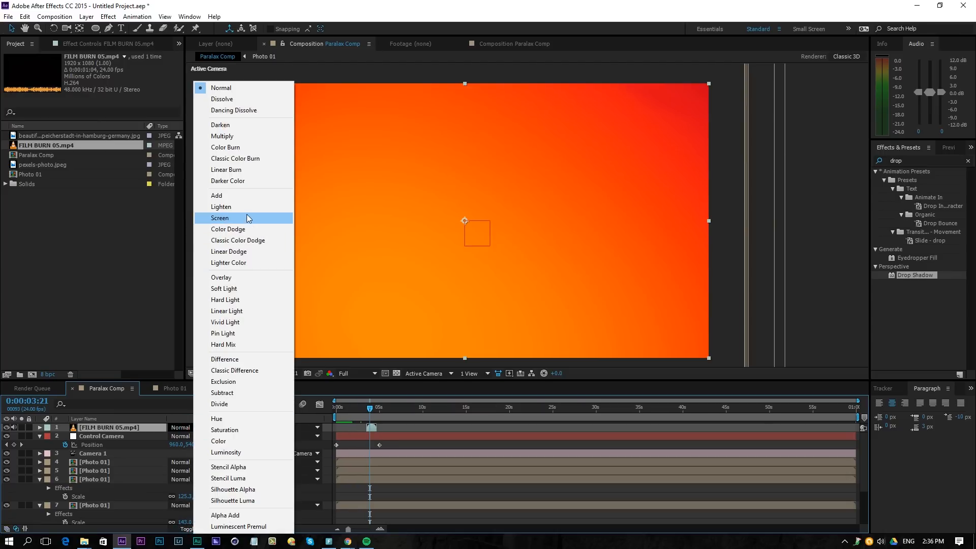
Step: Blend the FILM BURN 05 top layer in Screen mode and scrub to preview the light leak over the city photo
click(220, 218)
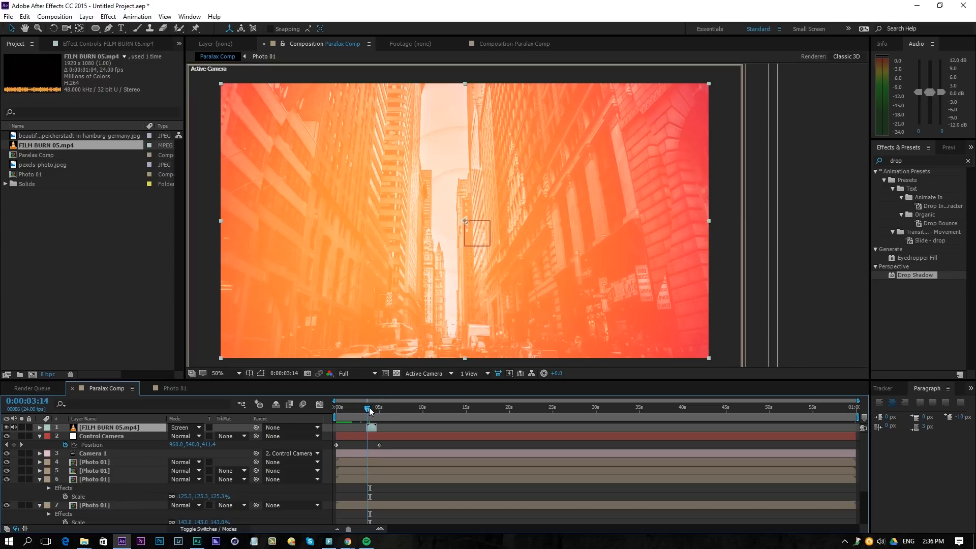
drag(369, 407, 376, 407)
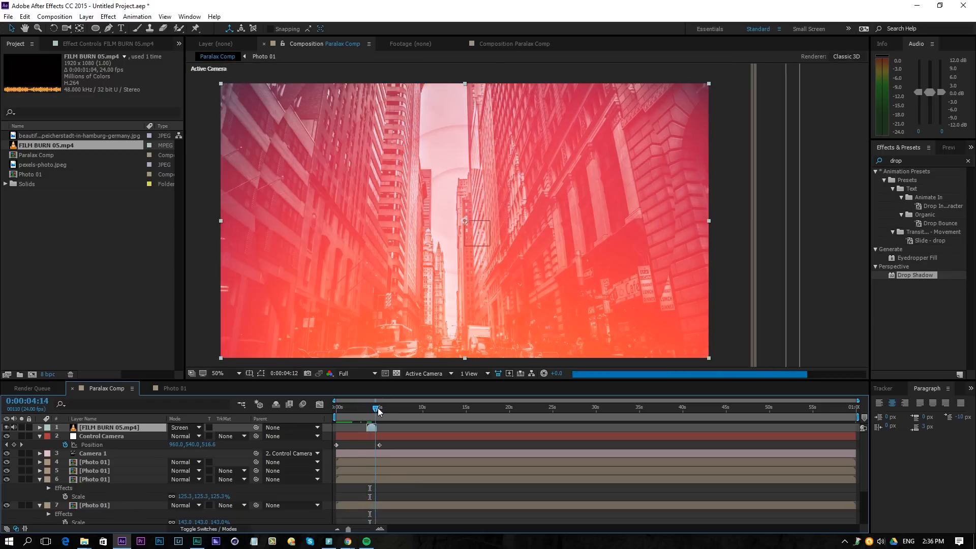
drag(378, 408, 370, 408)
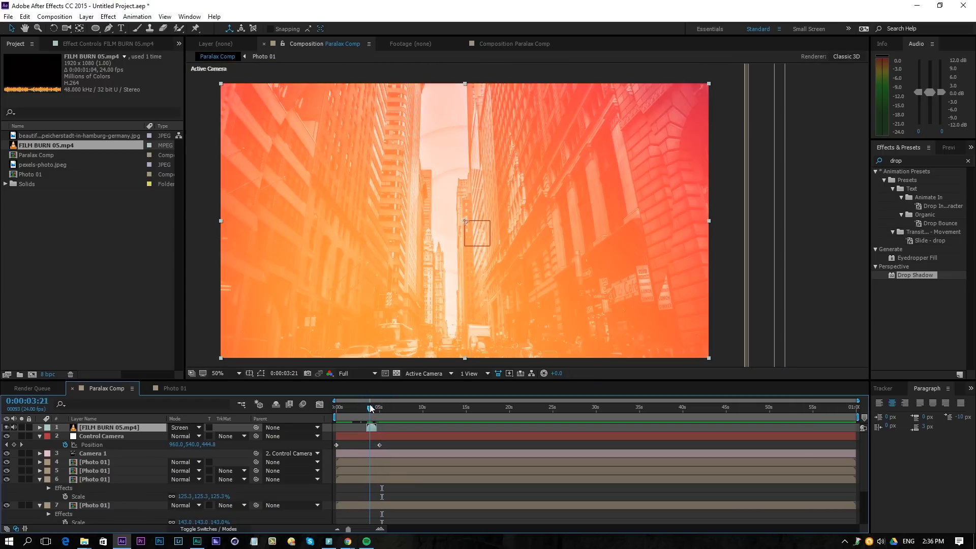
drag(370, 408, 365, 407)
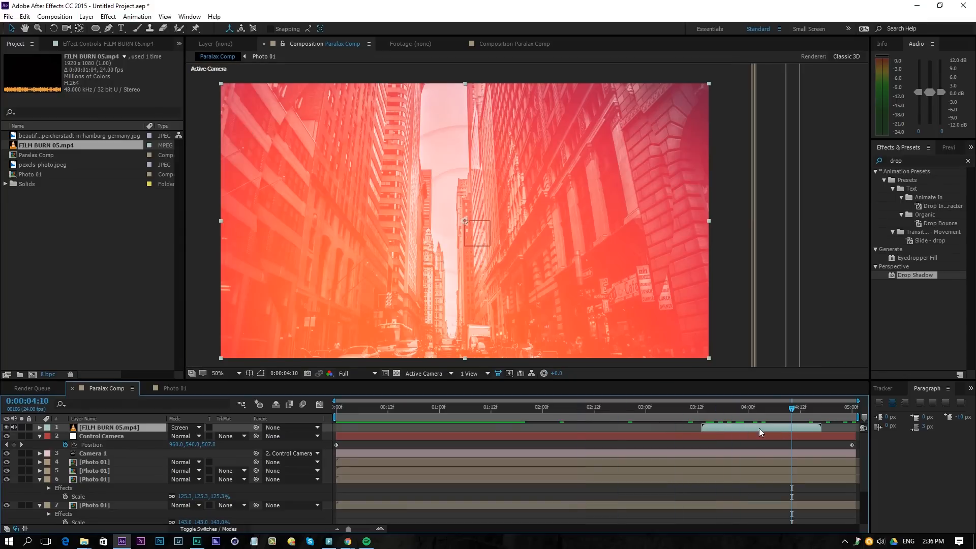
click(854, 407)
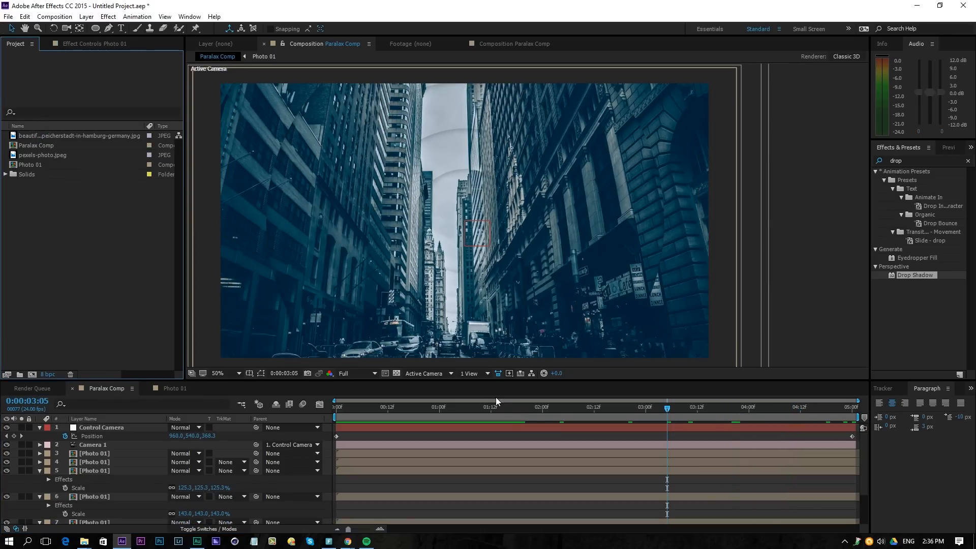
click(602, 406)
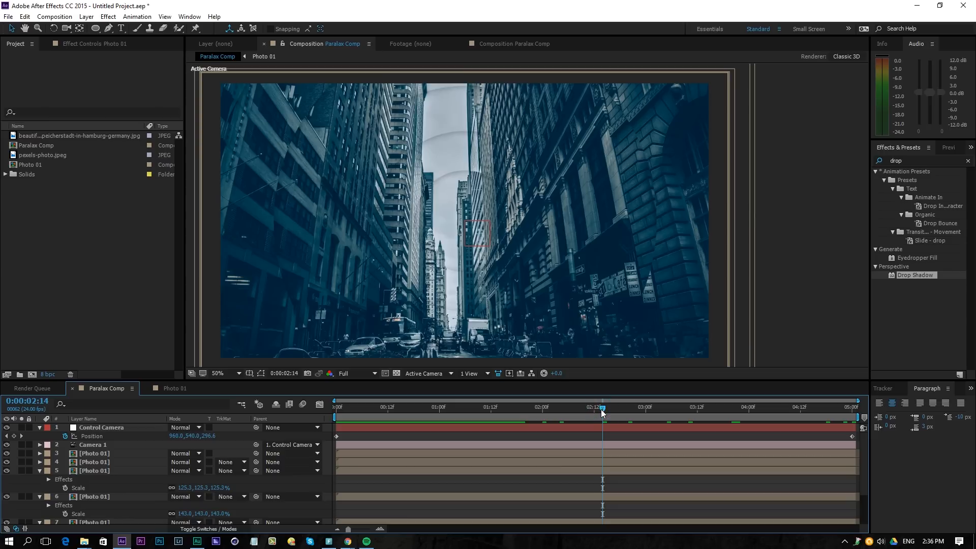
mouse_move(602, 412)
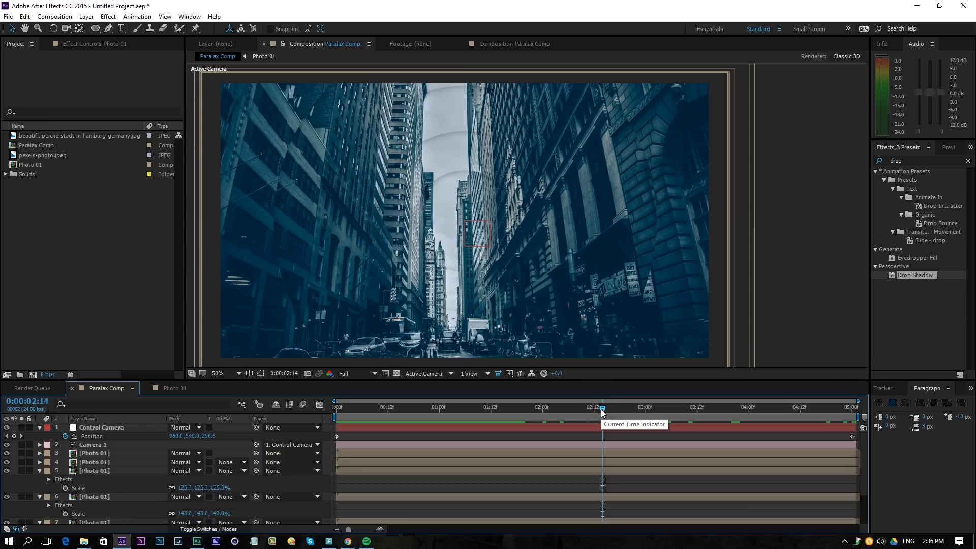
drag(601, 407, 482, 407)
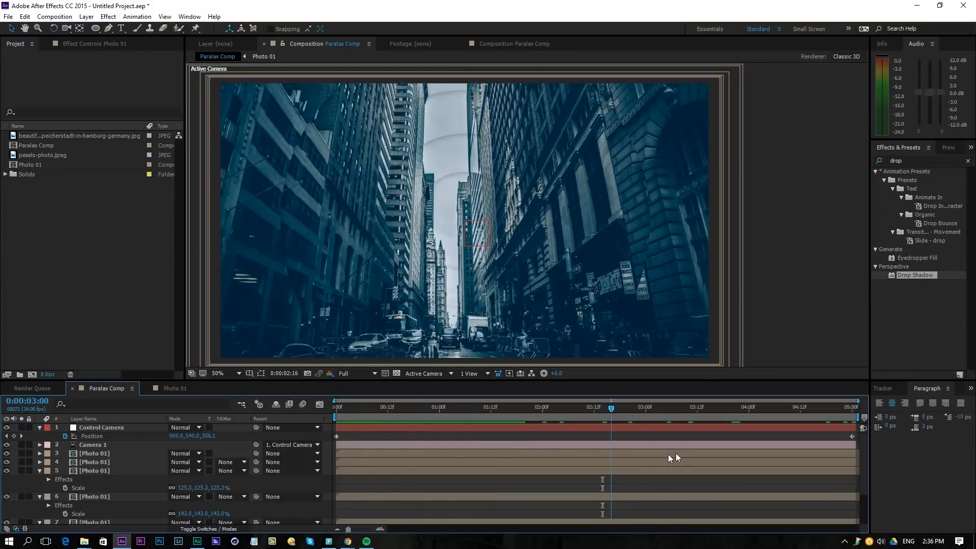
click(683, 408)
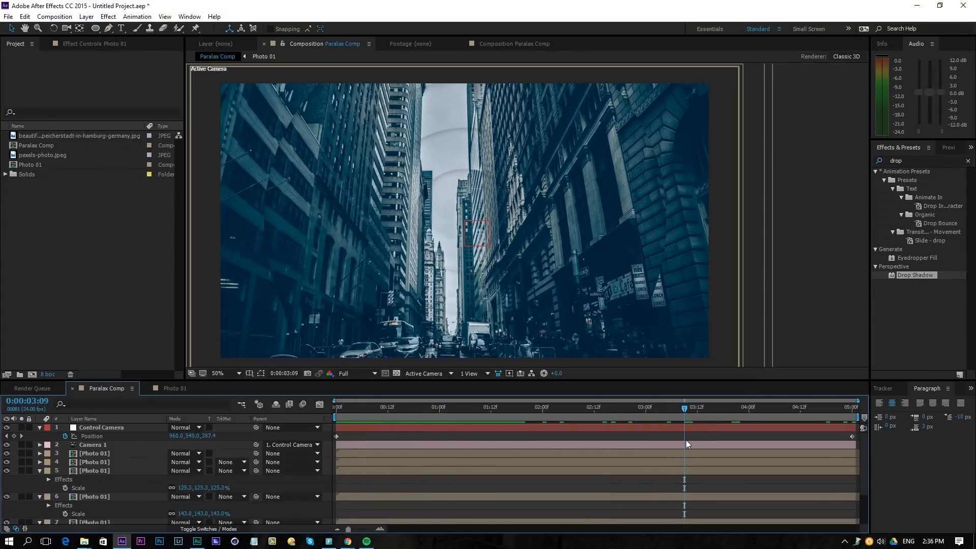